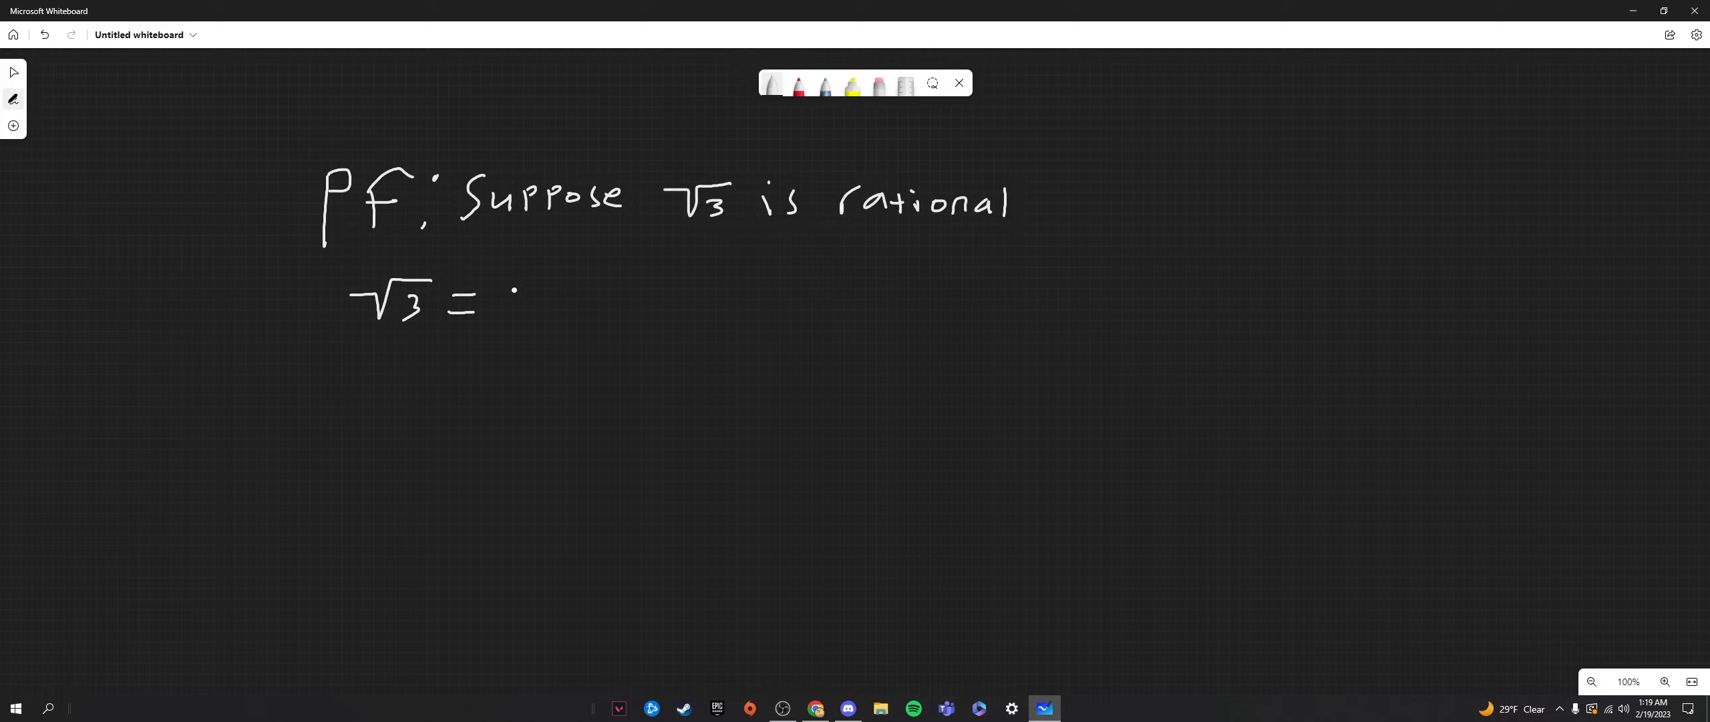
# - Handwrite m/n after √3 = and add the condition n ≠ 1, 0
pyautogui.moveTo(518, 277); pyautogui.dragTo(529, 327)
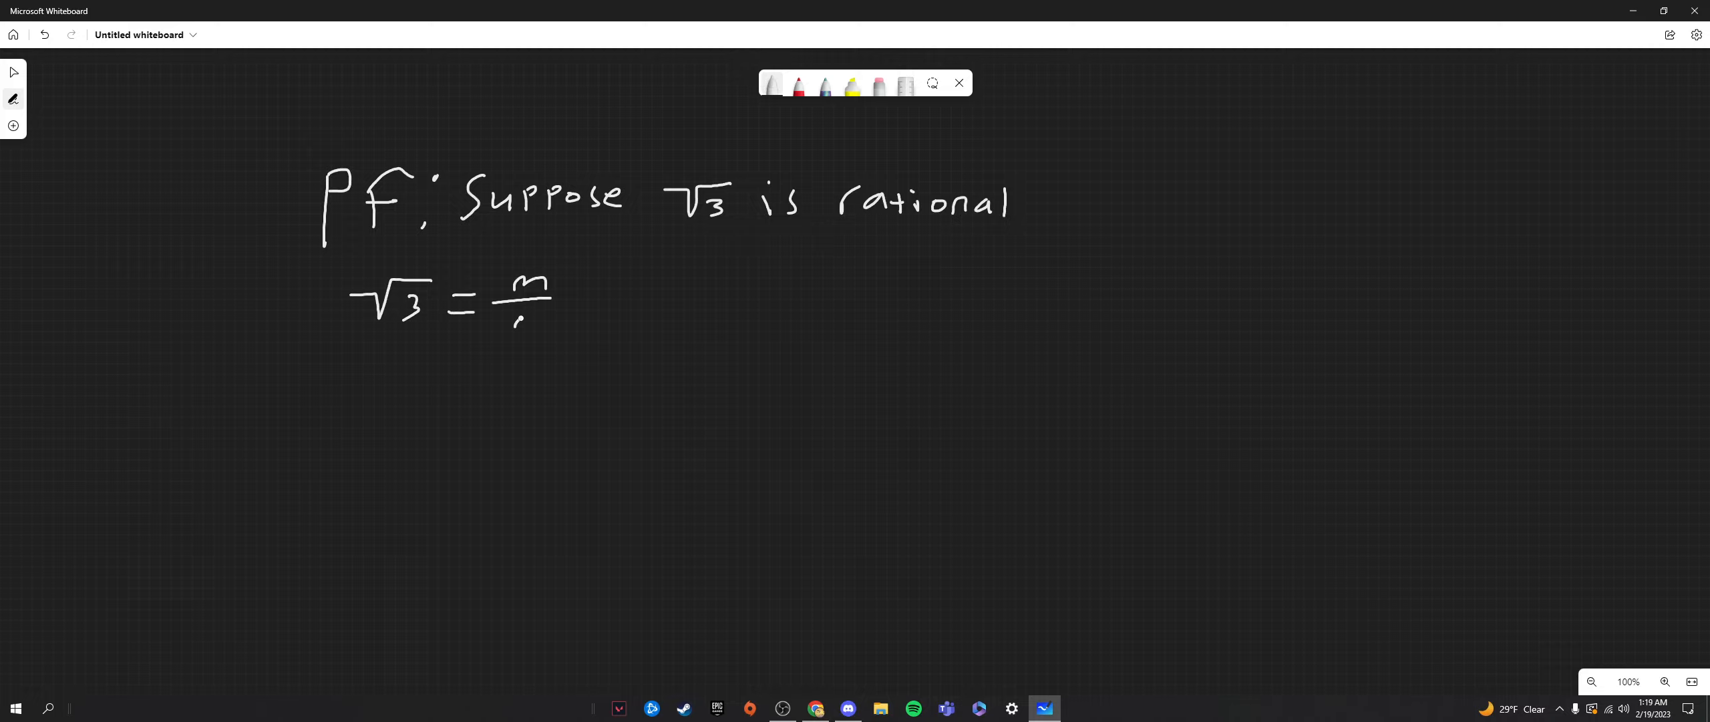
pyautogui.moveTo(524, 327); pyautogui.dragTo(600, 305)
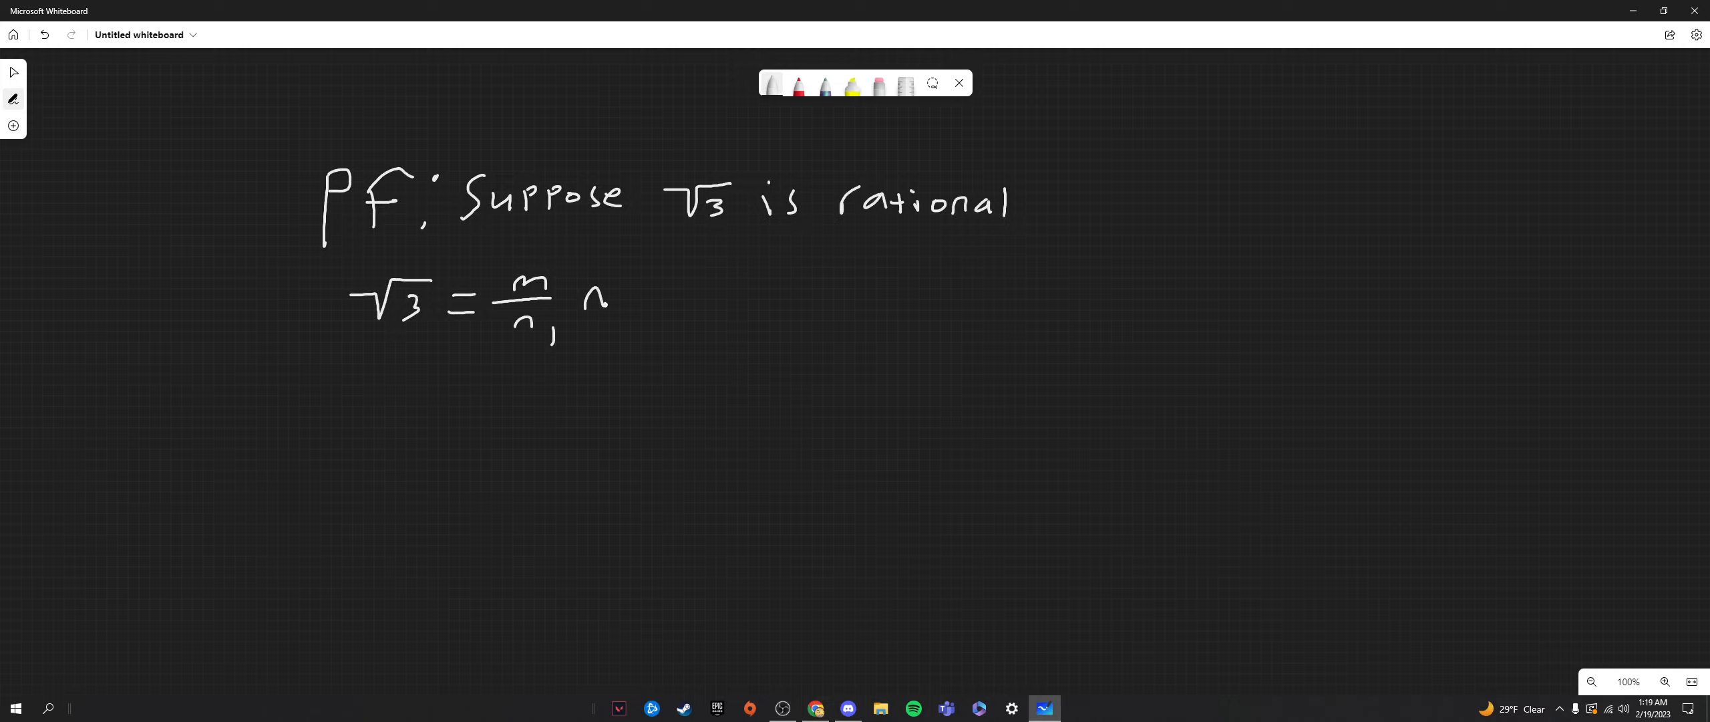
pyautogui.moveTo(616, 294); pyautogui.dragTo(665, 305)
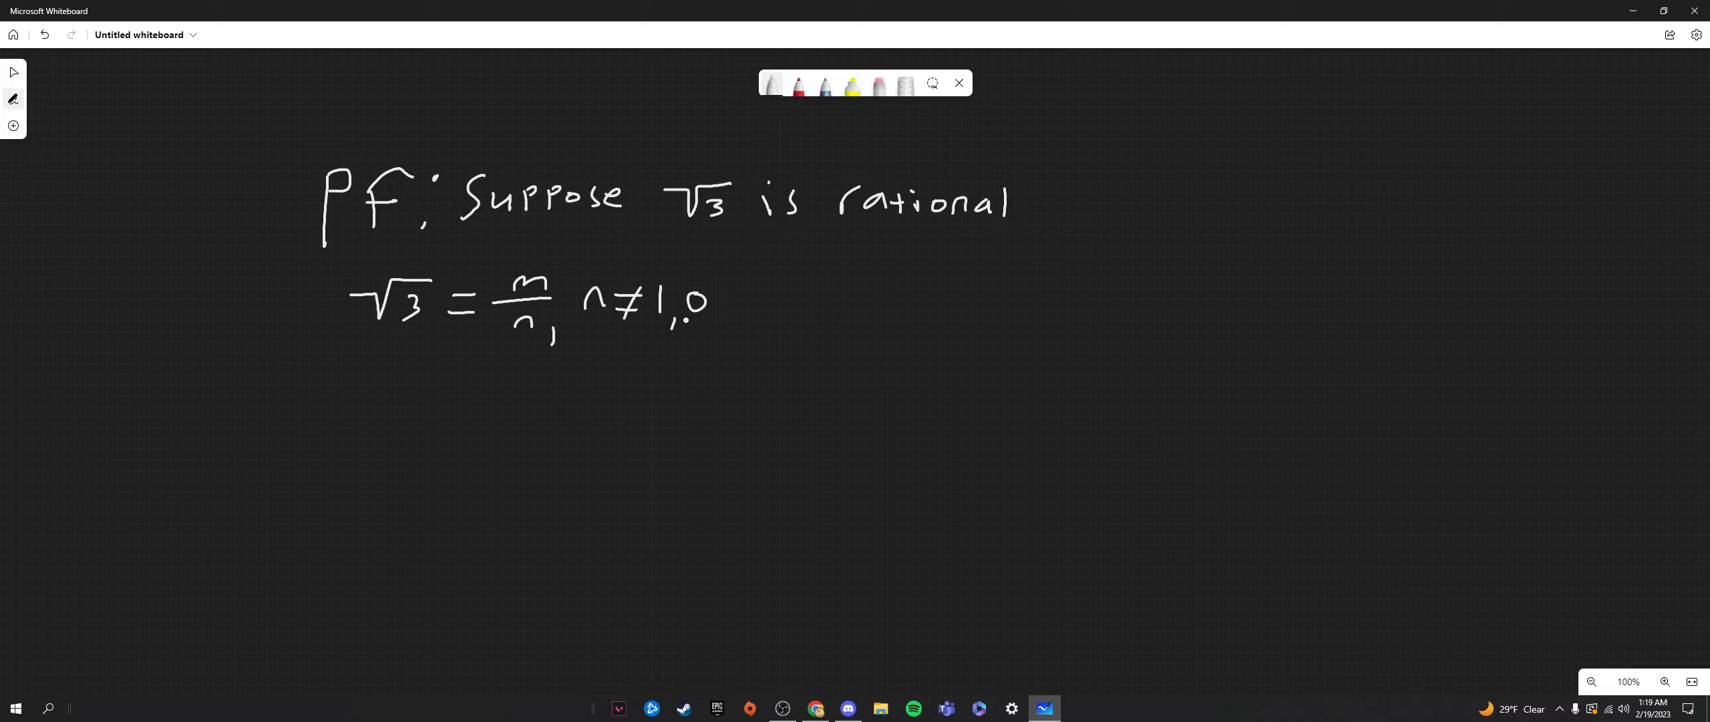
pyautogui.click(407, 393)
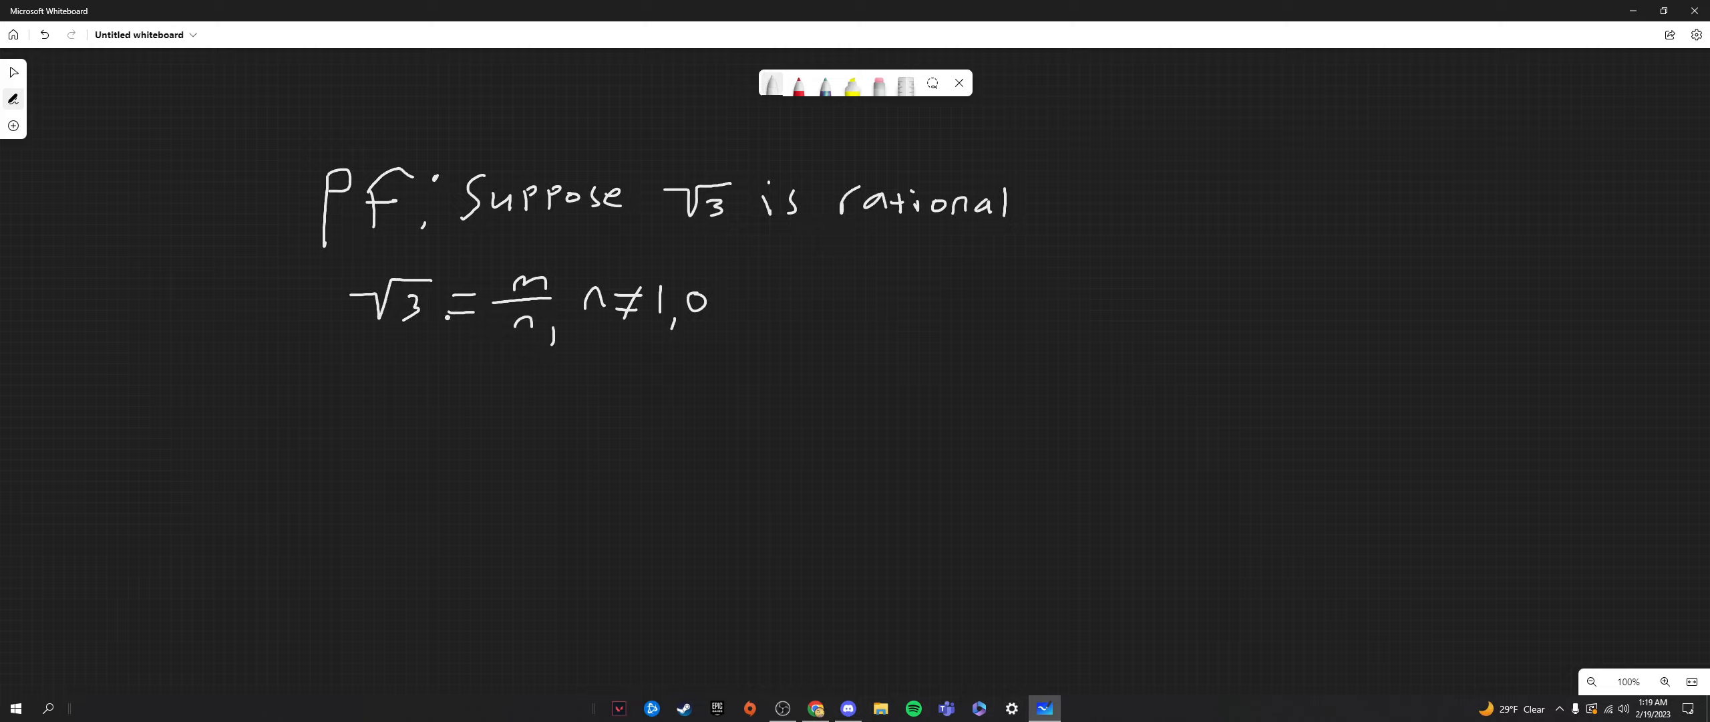
# - Write 3 = m²/n² and, below it, 3n² = m²
pyautogui.click(387, 406)
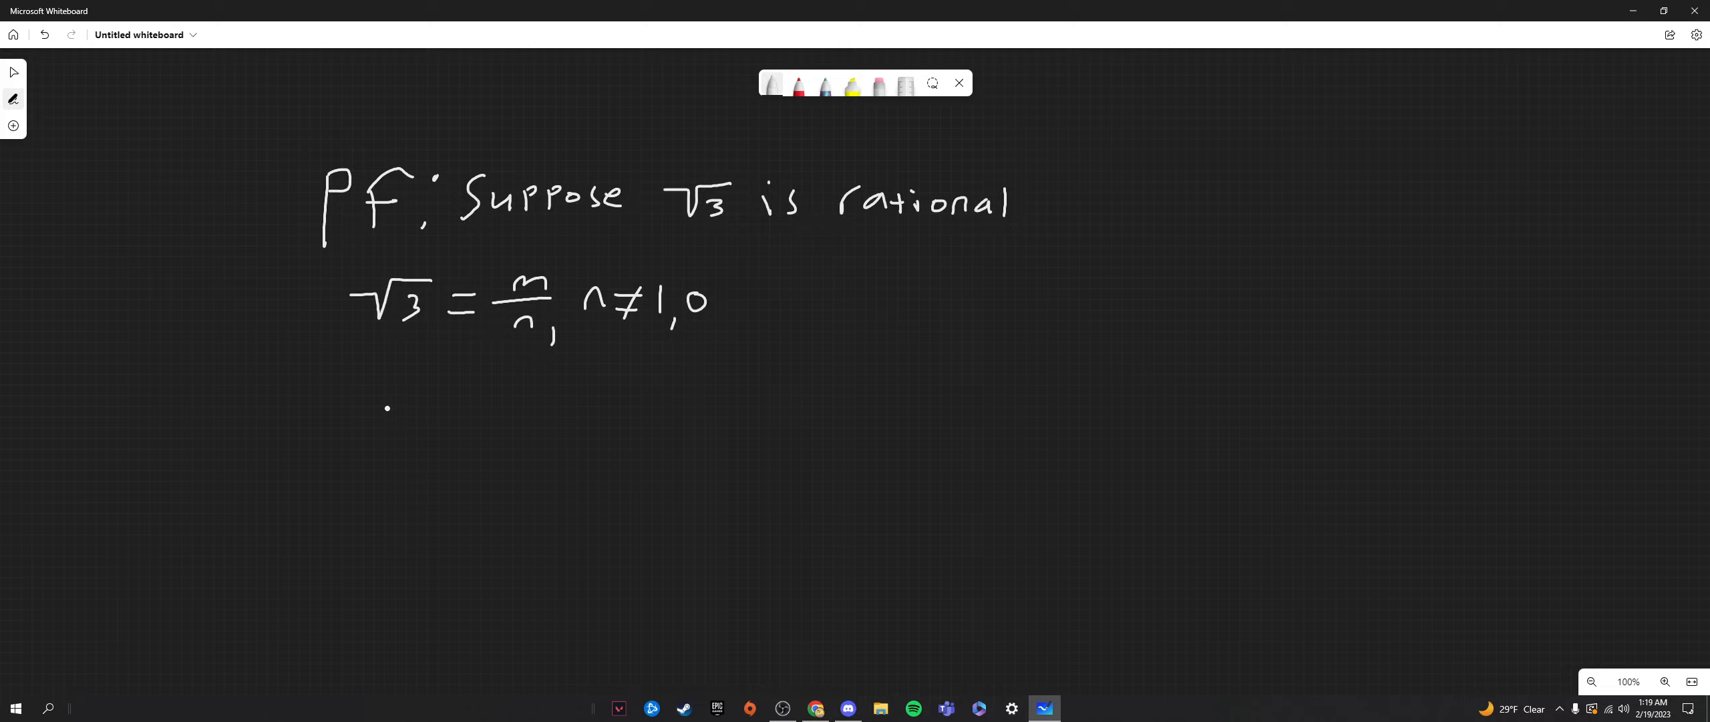
pyautogui.moveTo(376, 425); pyautogui.dragTo(458, 420)
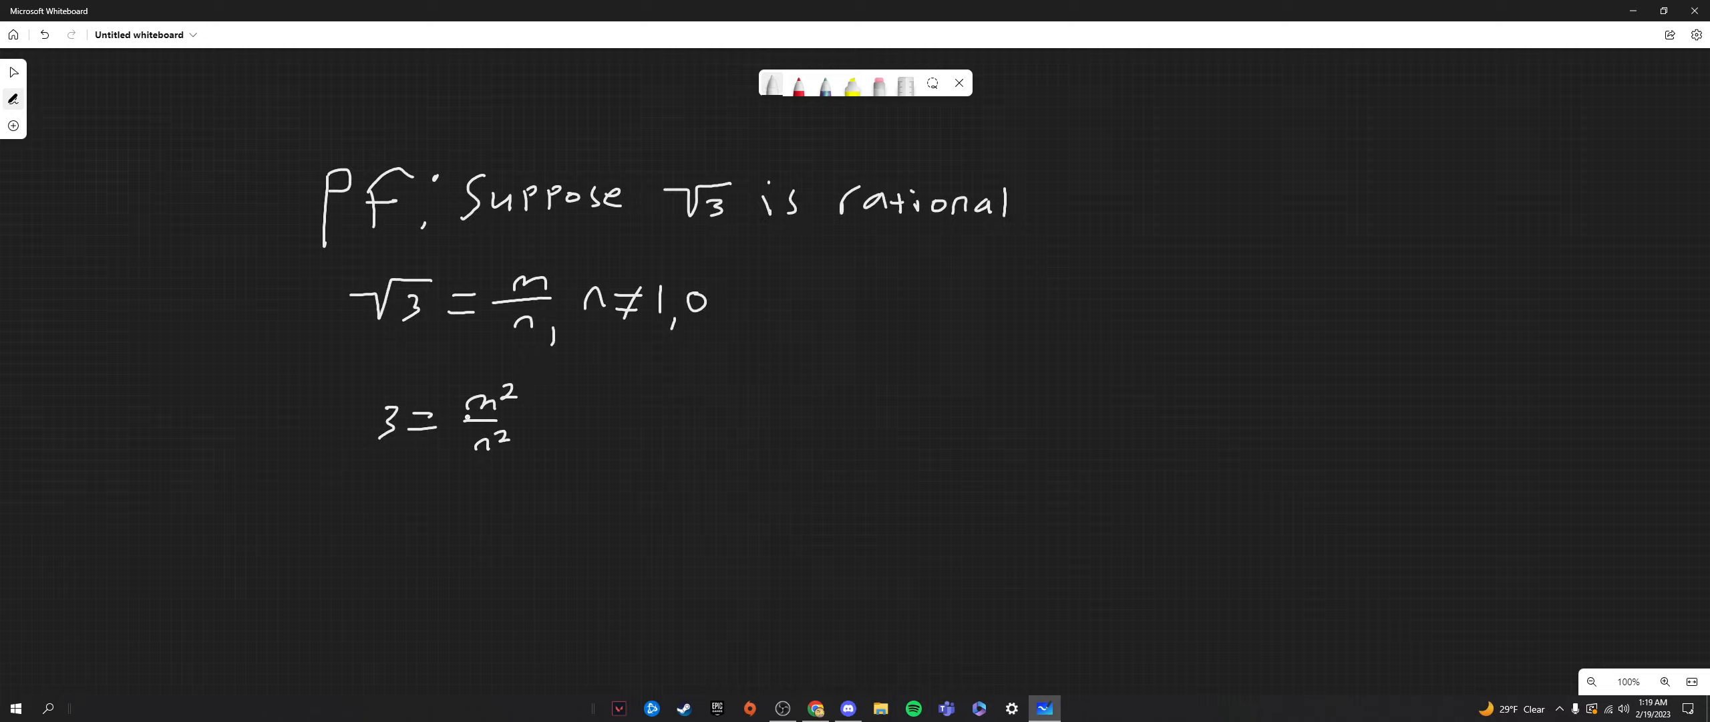
pyautogui.click(437, 478)
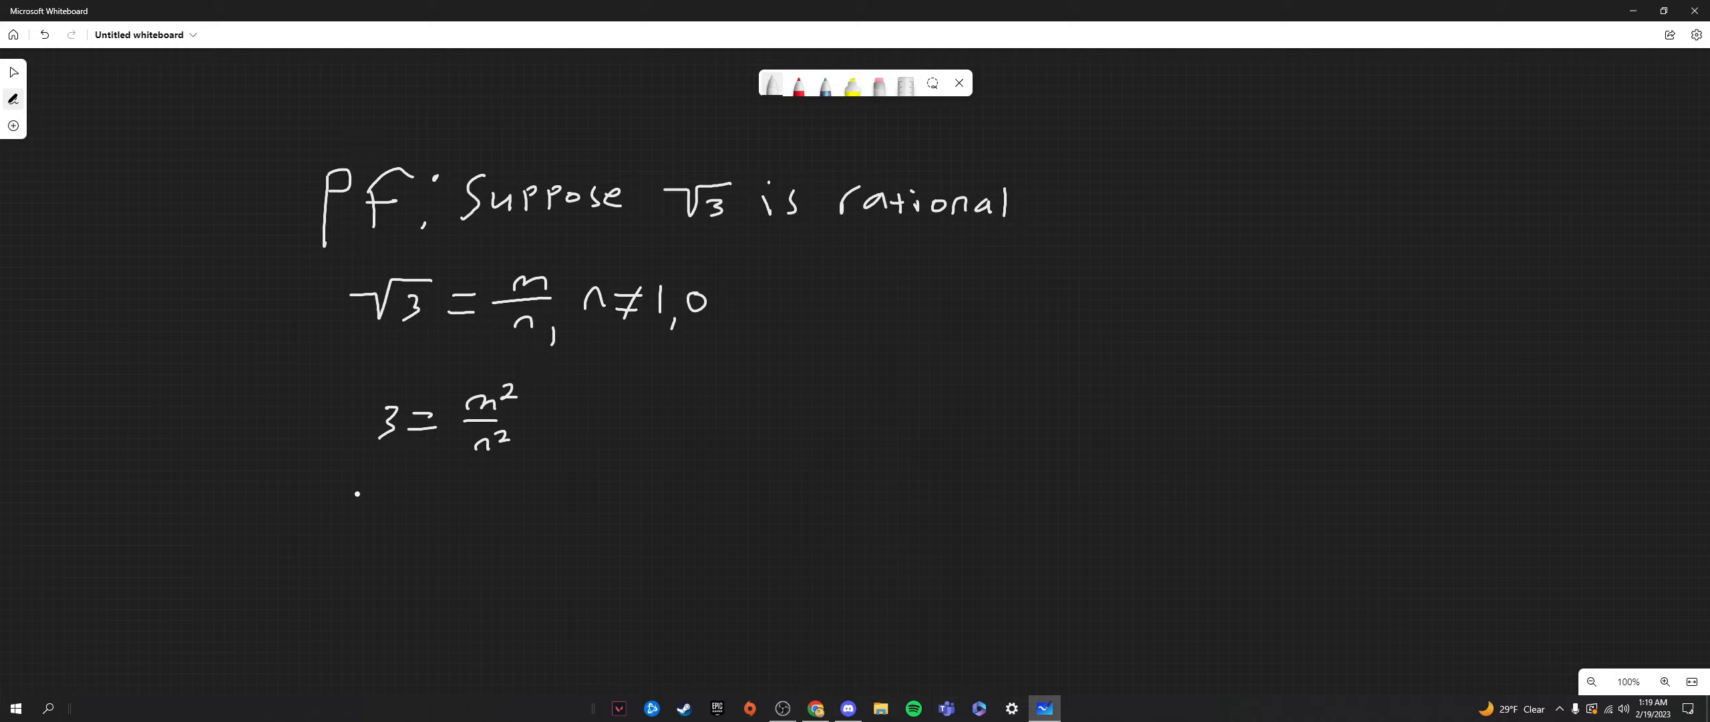
pyautogui.moveTo(355, 507); pyautogui.dragTo(415, 496)
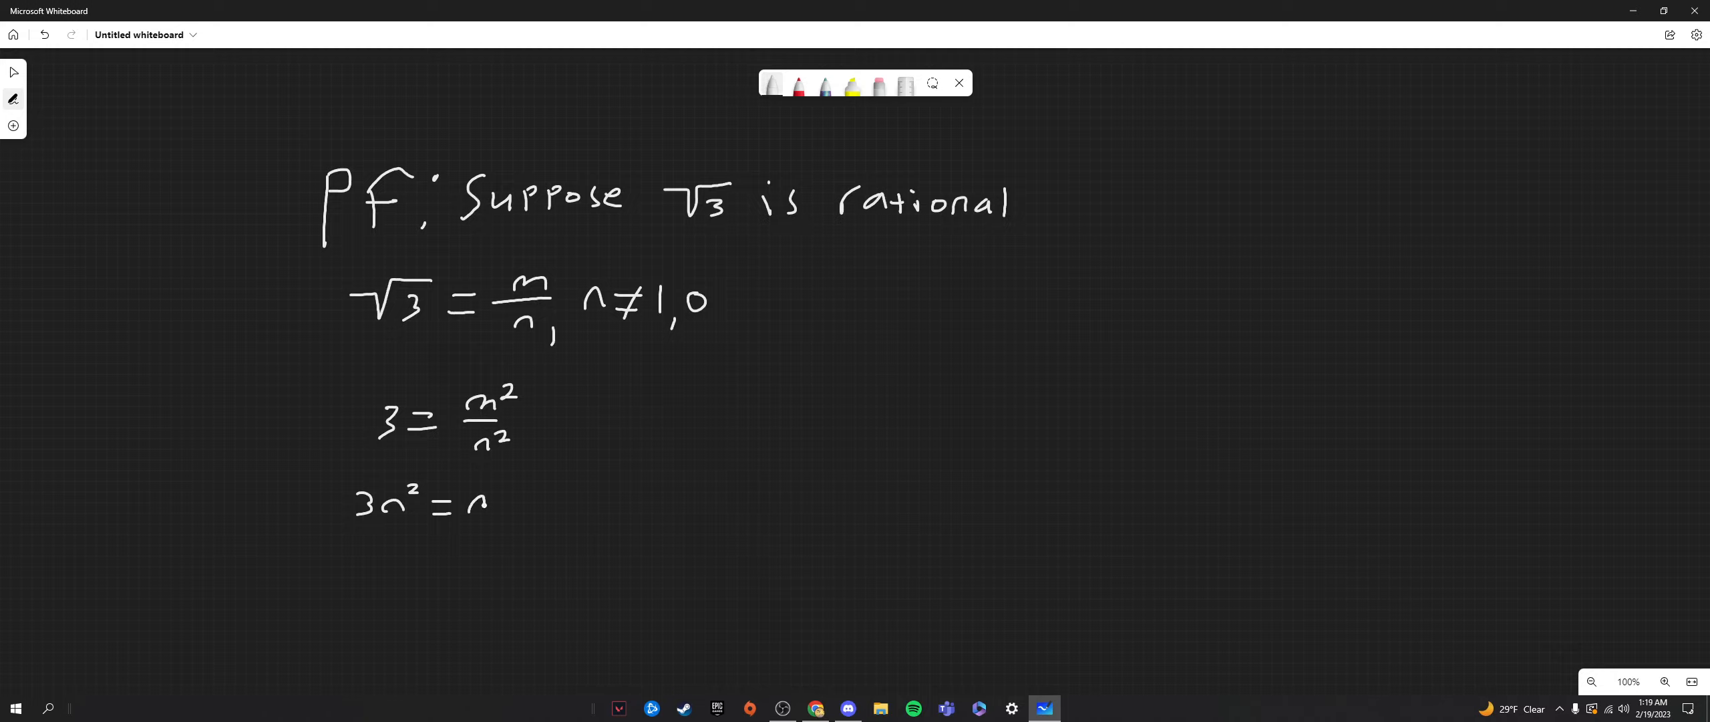
pyautogui.moveTo(469, 495); pyautogui.dragTo(518, 496)
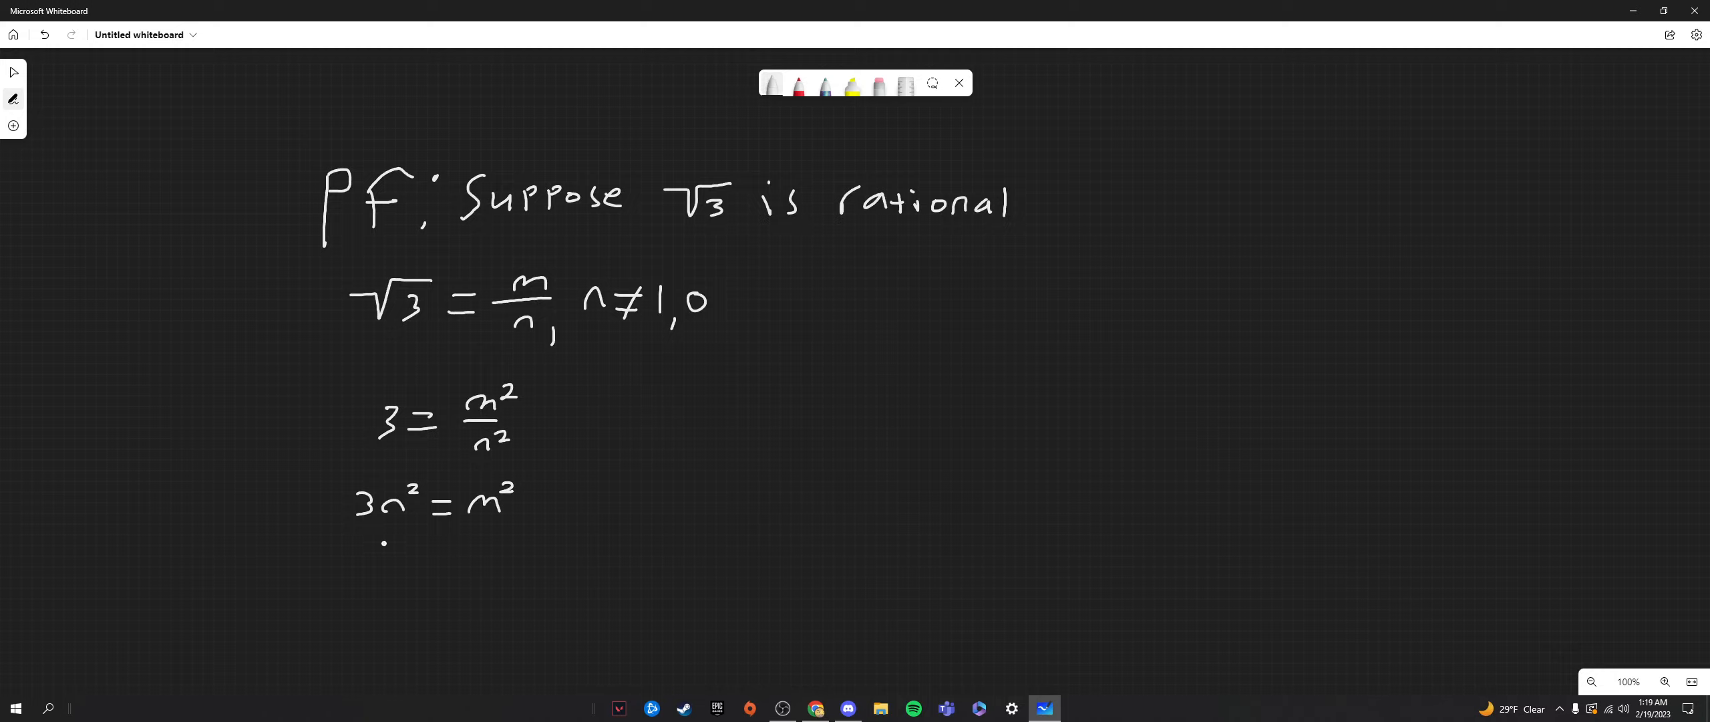
# - Write n² = m²/3 on the next line
pyautogui.moveTo(381, 556); pyautogui.dragTo(405, 556)
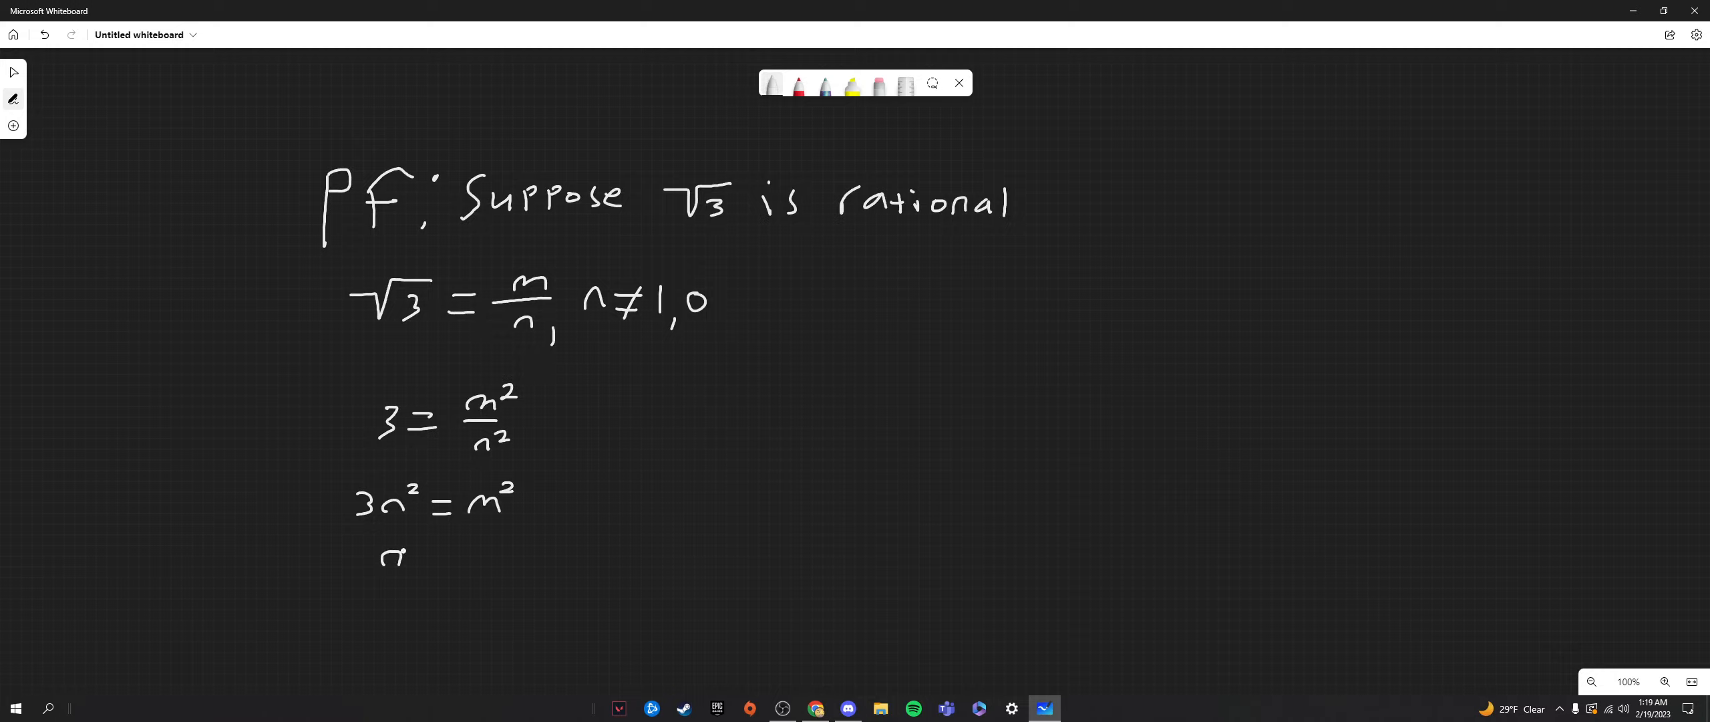
pyautogui.moveTo(392, 556); pyautogui.dragTo(480, 556)
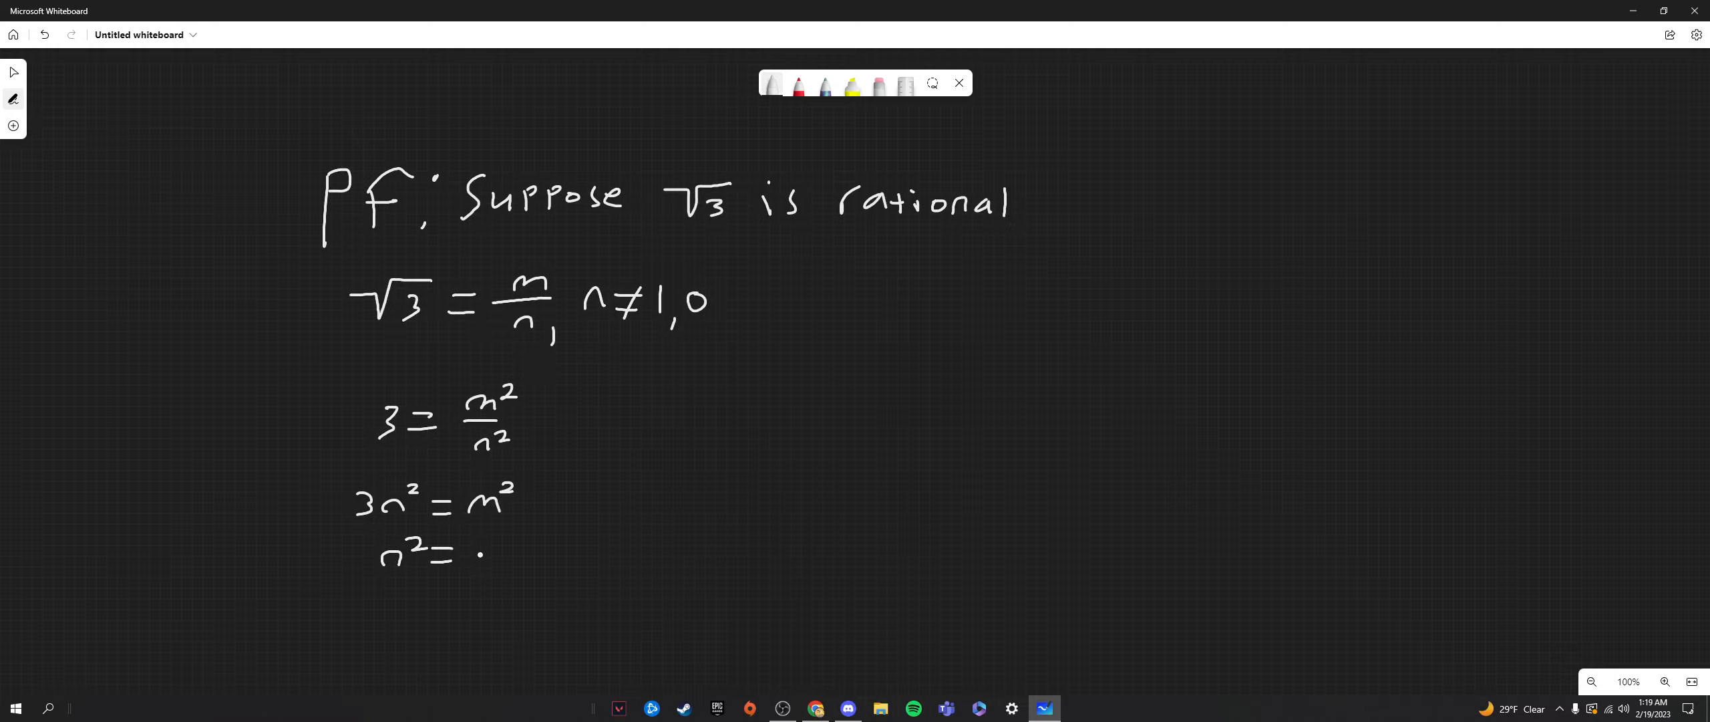
pyautogui.moveTo(469, 550); pyautogui.dragTo(523, 550)
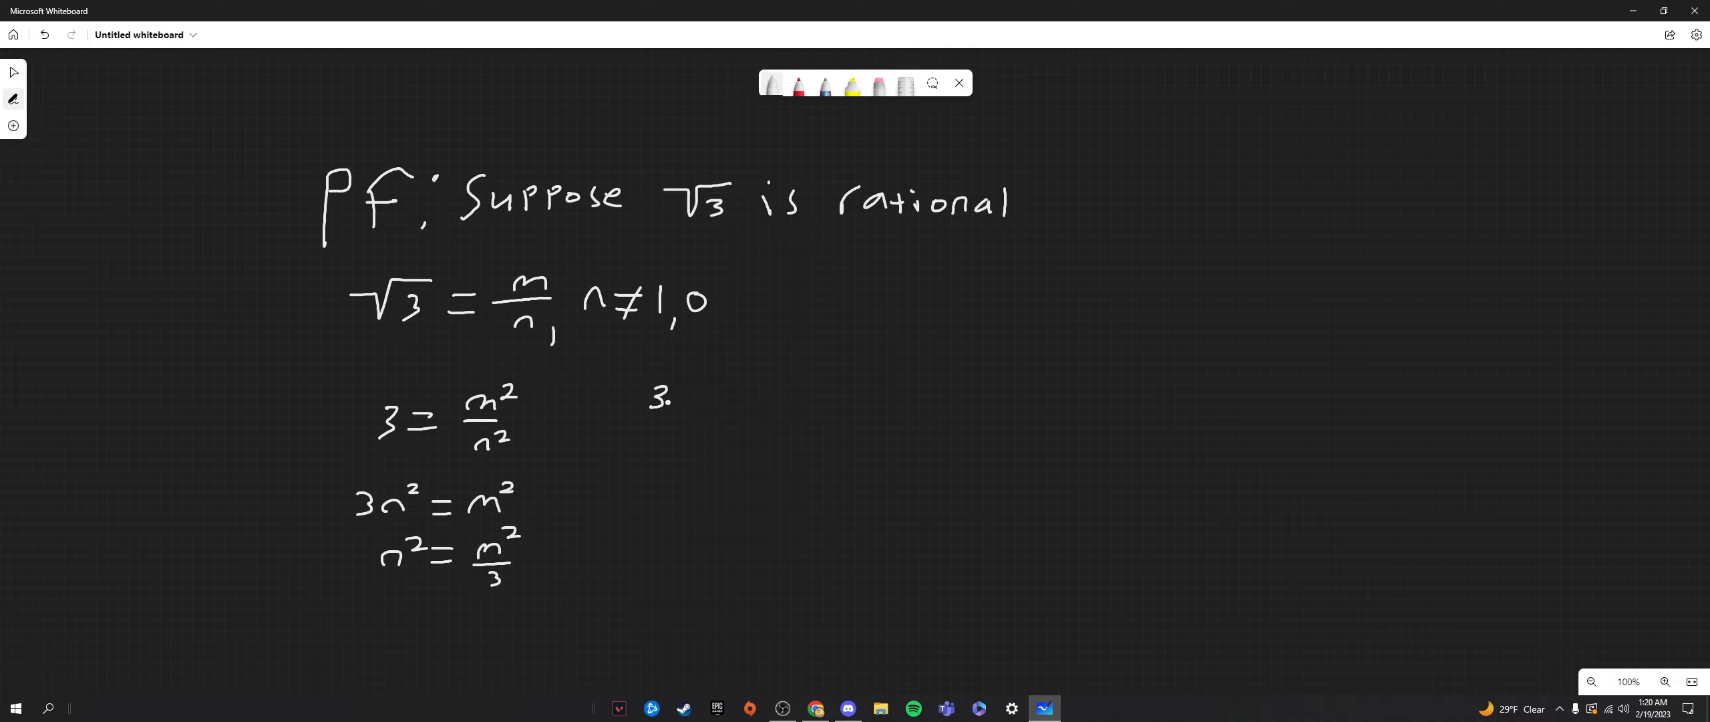
# - Write 3n²/n² = 3 and the substituted m²/(m²/3) = 3 in a second column
pyautogui.moveTo(654, 403); pyautogui.dragTo(720, 392)
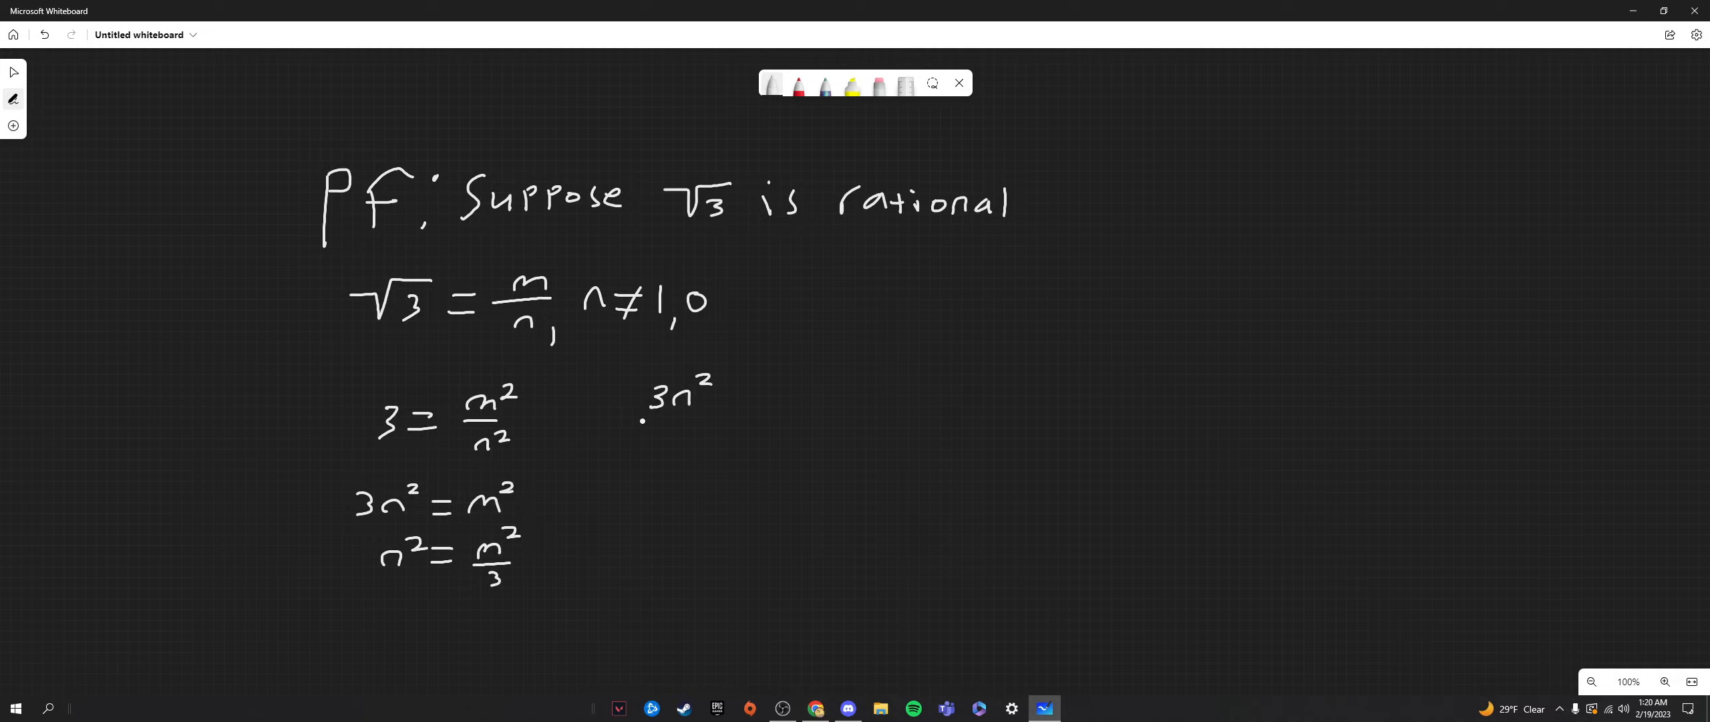
pyautogui.moveTo(644, 414); pyautogui.dragTo(709, 430)
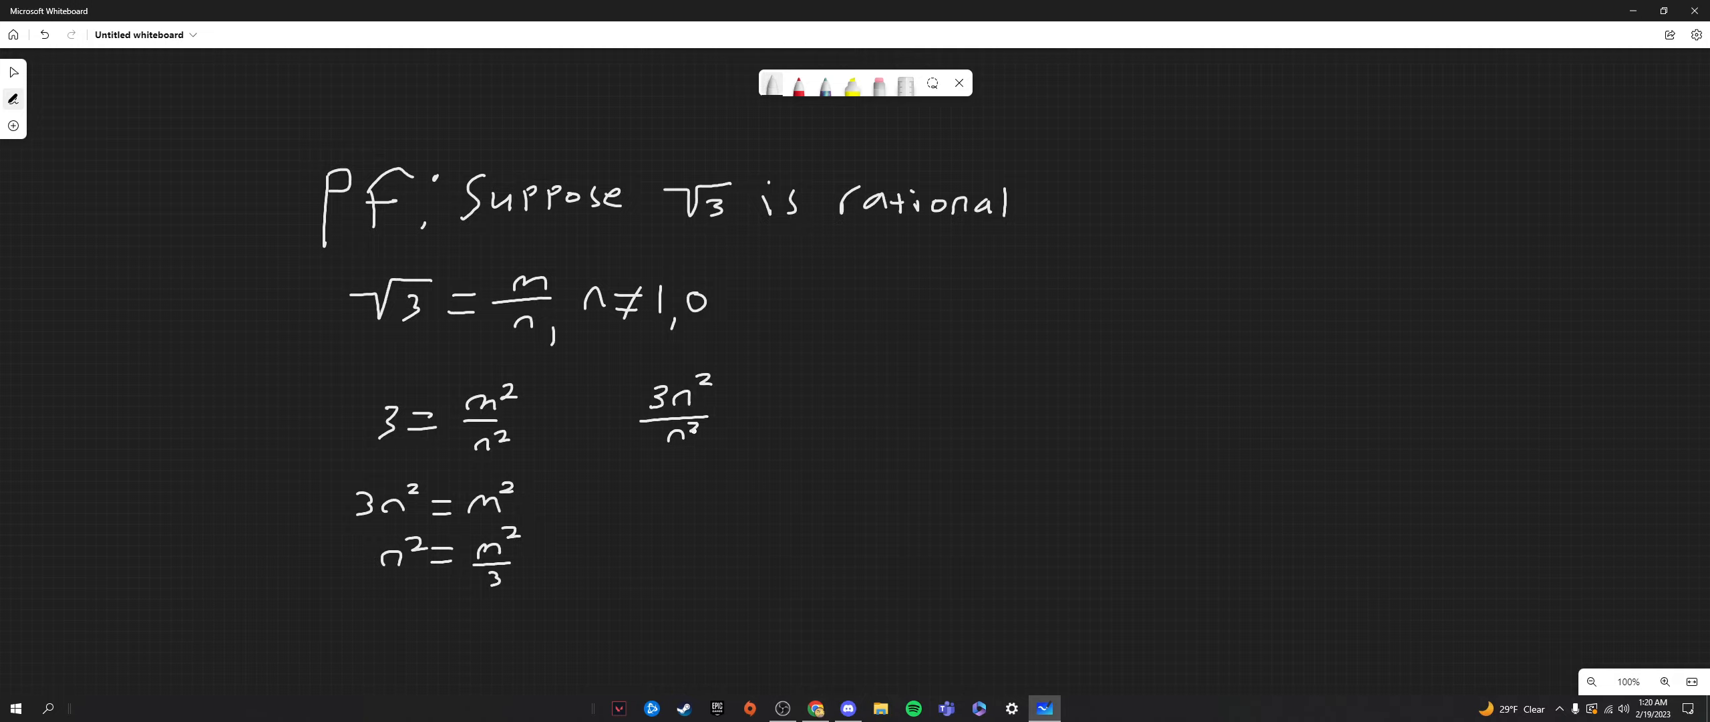
pyautogui.moveTo(731, 414); pyautogui.dragTo(774, 409)
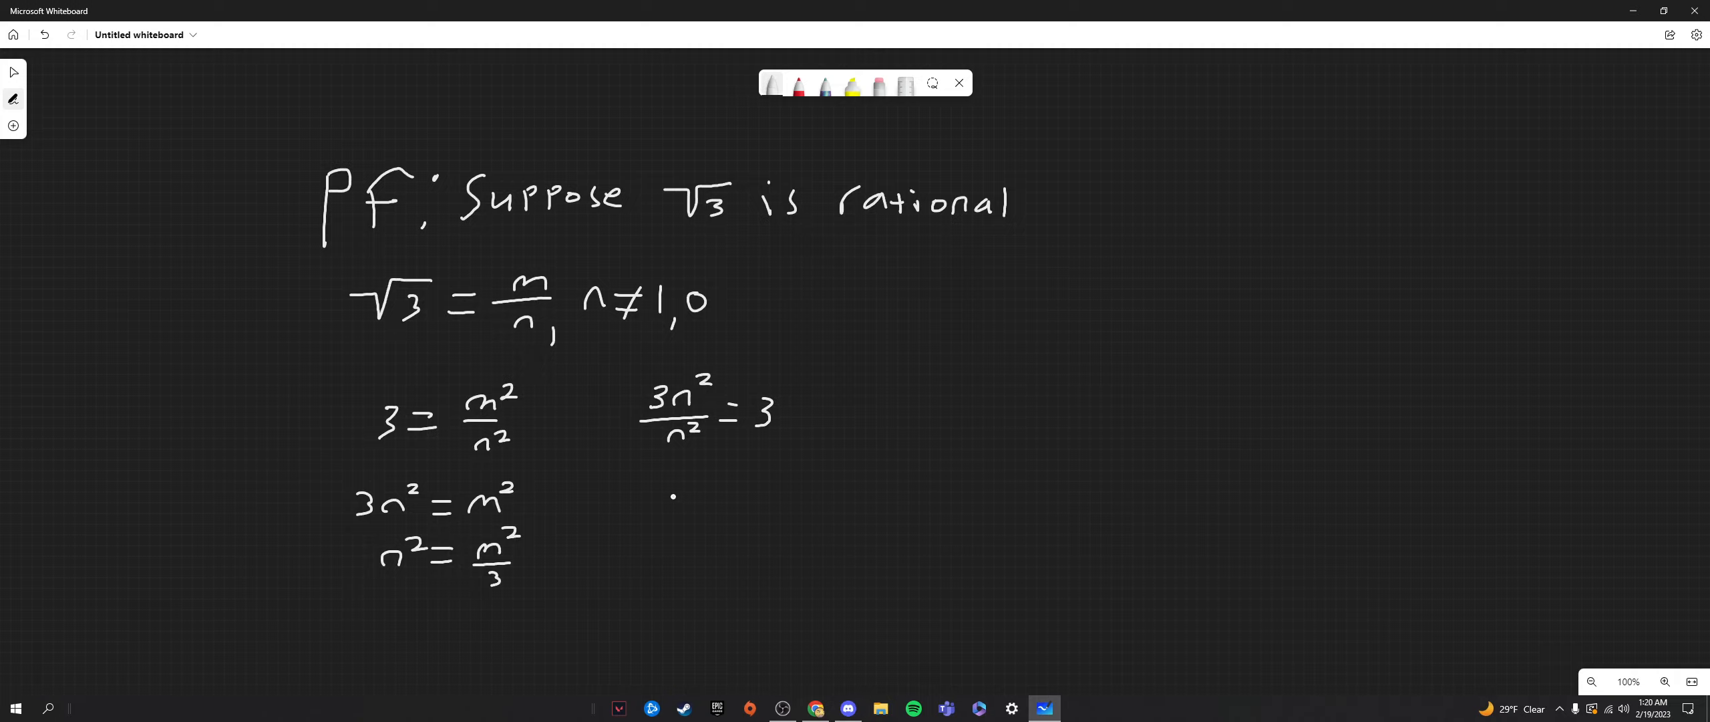
pyautogui.moveTo(660, 485); pyautogui.dragTo(682, 475)
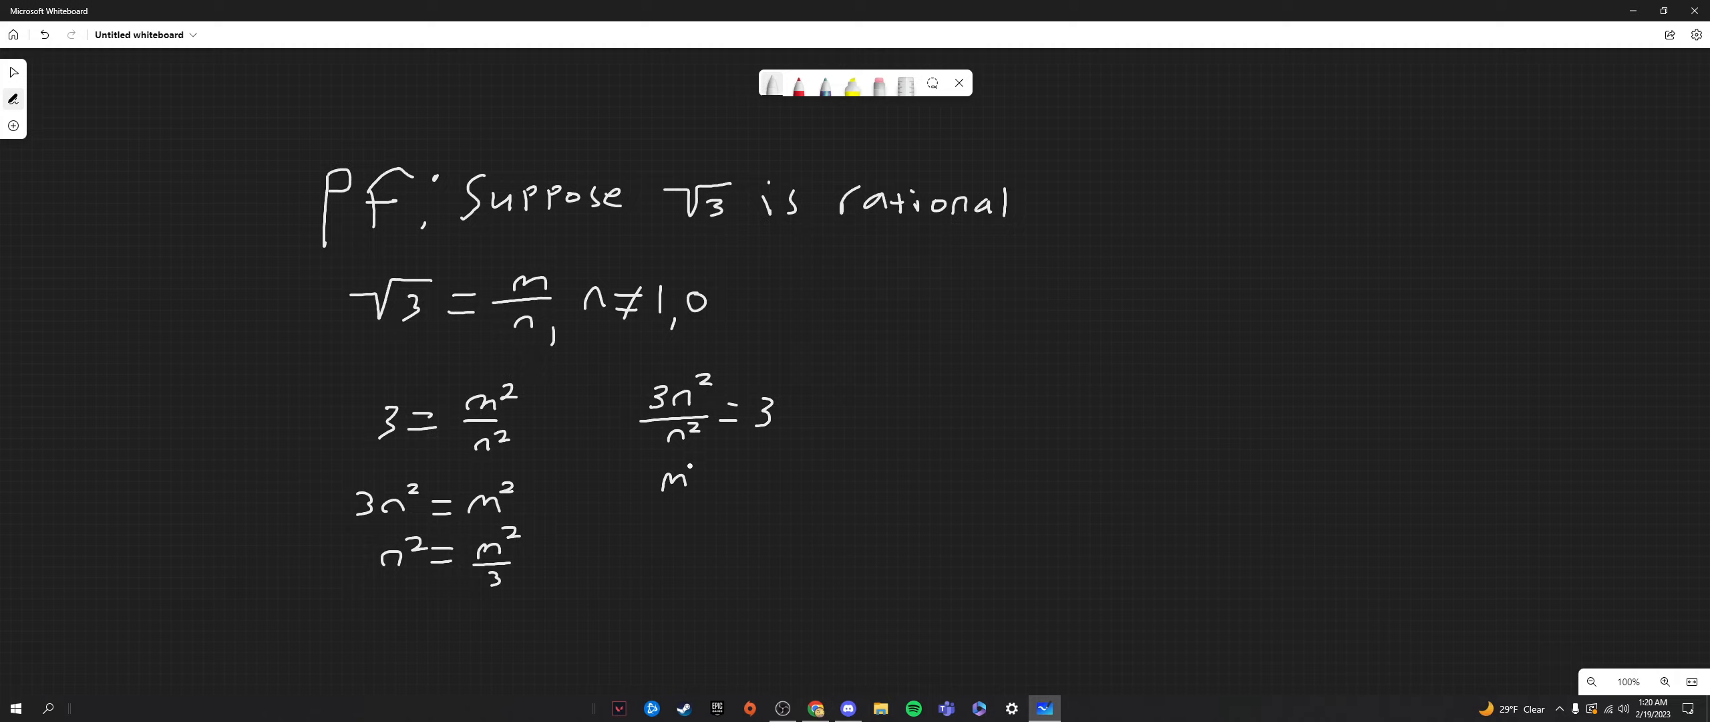
pyautogui.moveTo(681, 469); pyautogui.dragTo(726, 501)
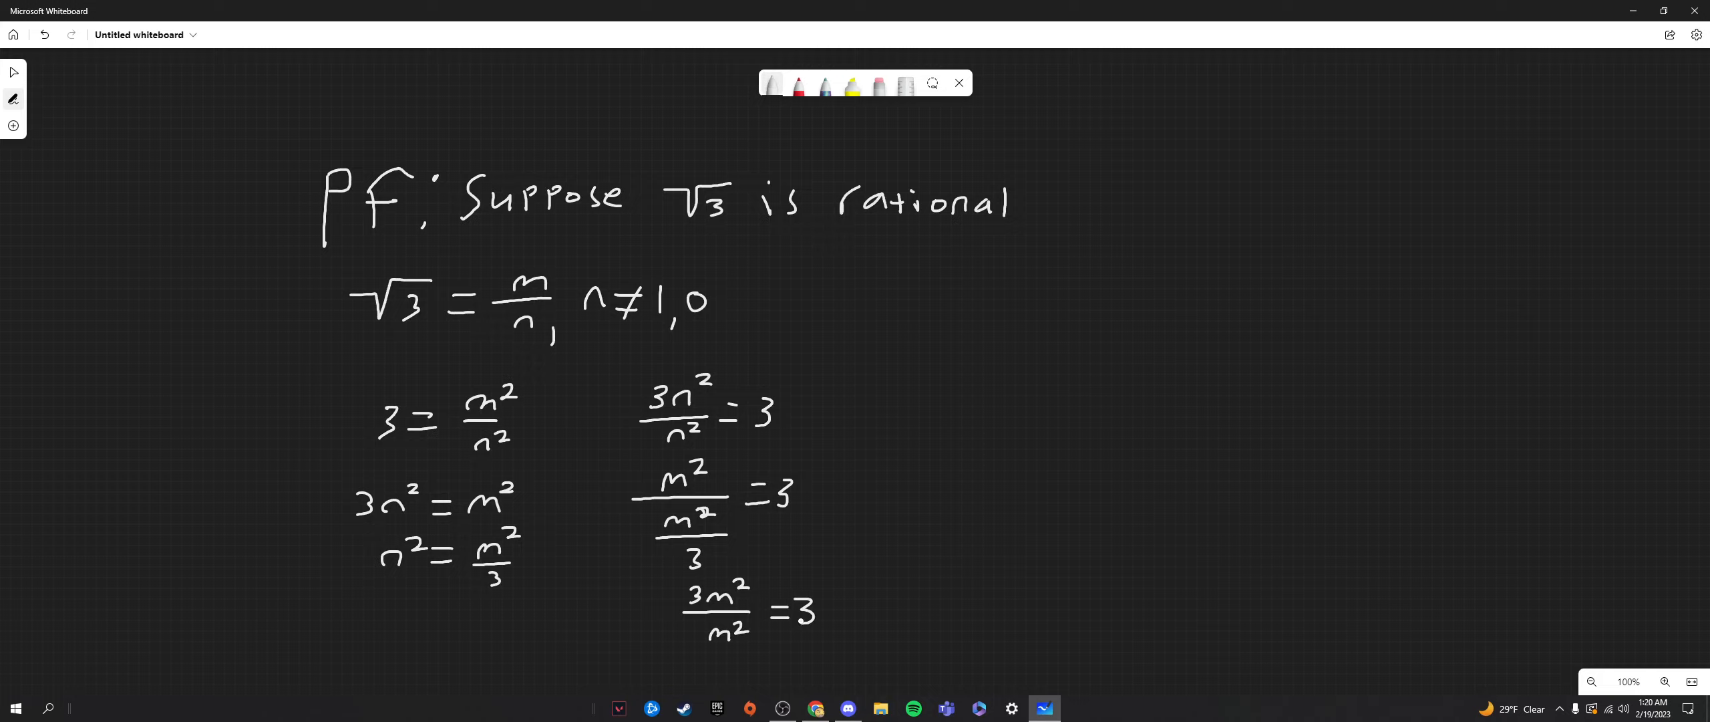
pyautogui.click(839, 469)
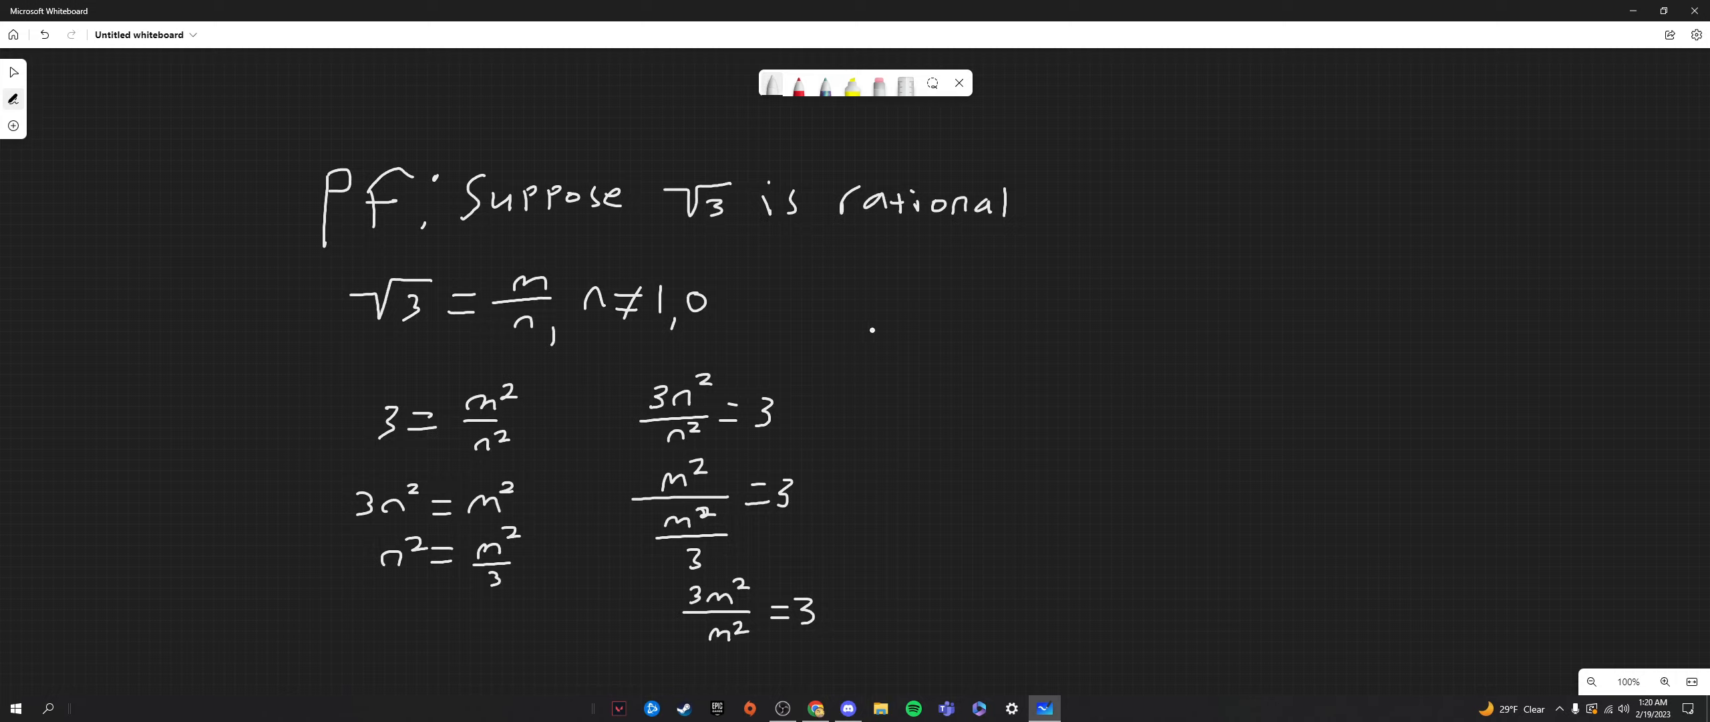
# - Write 3n²/n² = 3m²/m² at the top right, then n² = m² below
pyautogui.moveTo(873, 333); pyautogui.dragTo(922, 333)
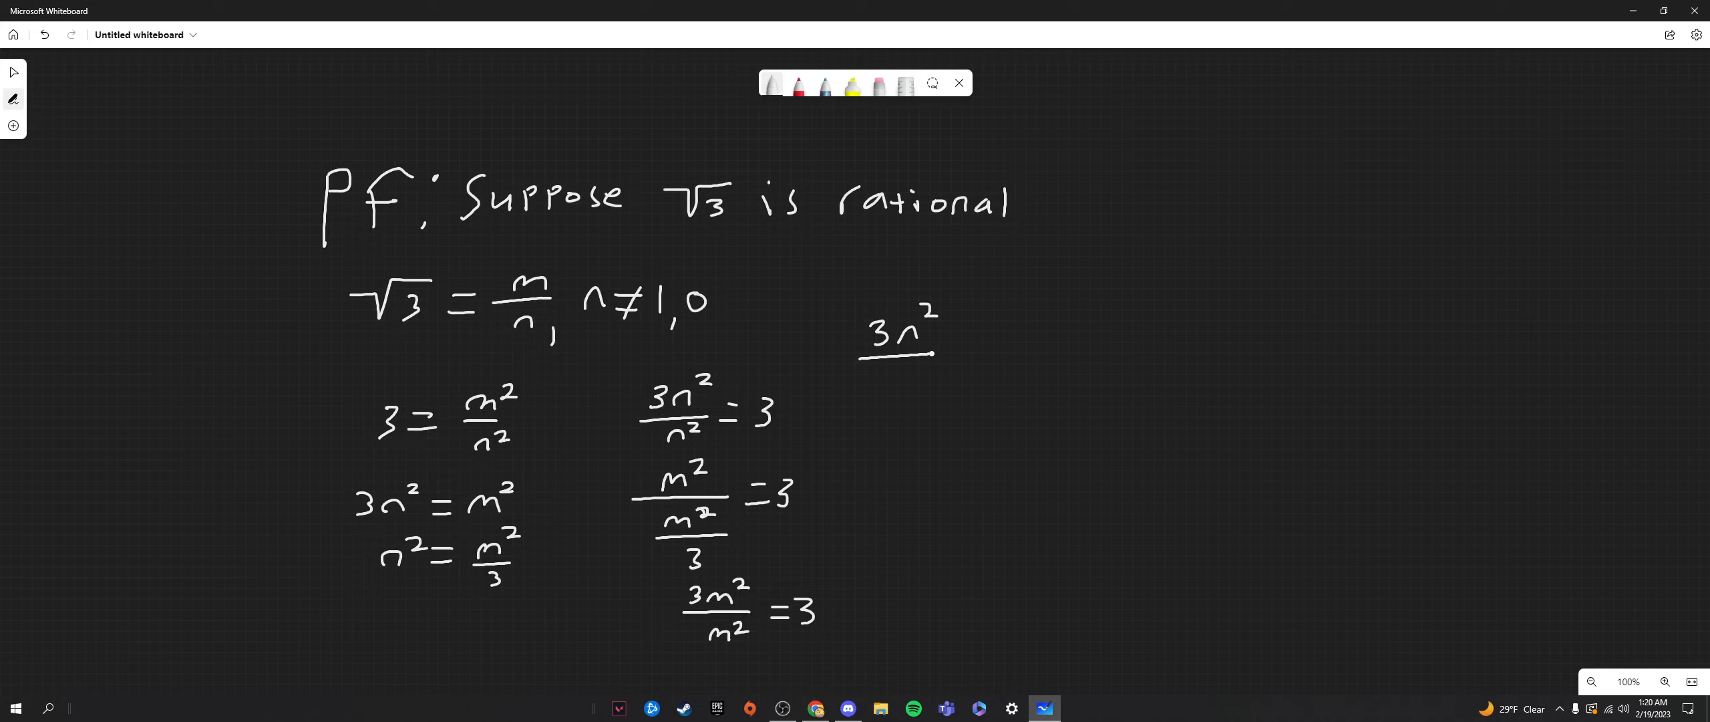
pyautogui.click(894, 382)
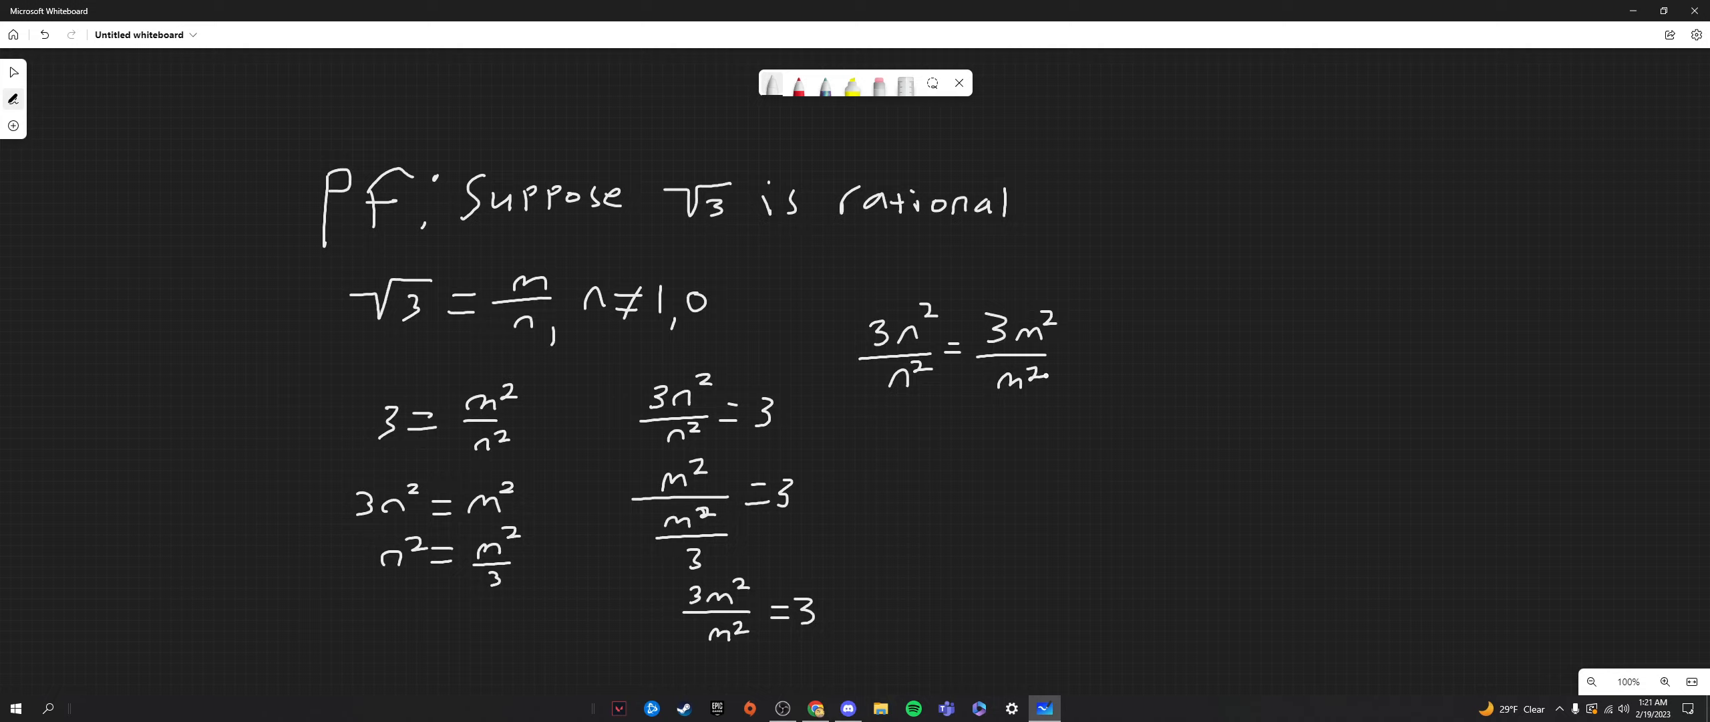
pyautogui.click(902, 413)
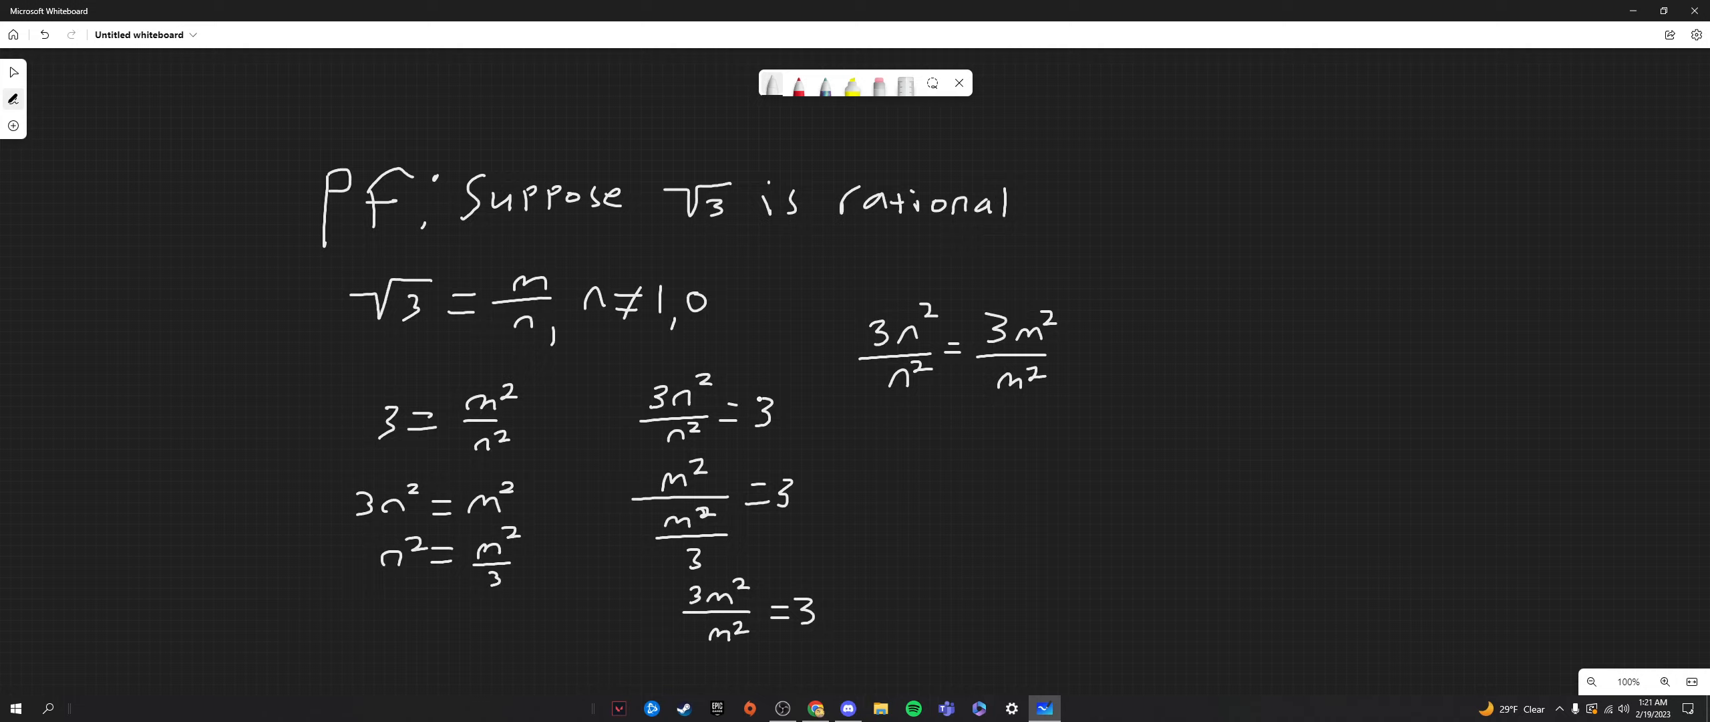
pyautogui.click(831, 418)
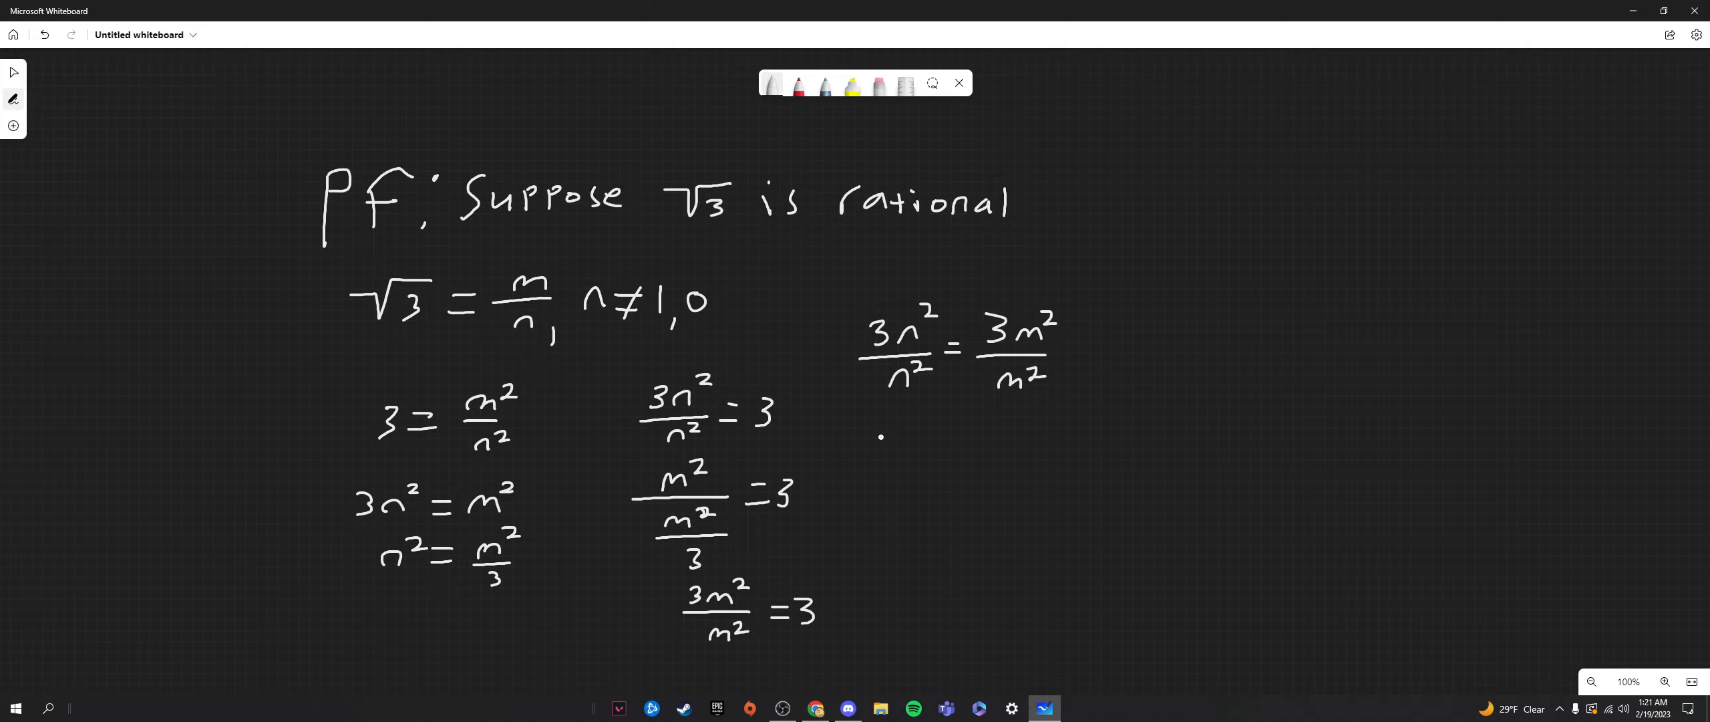
pyautogui.moveTo(883, 447); pyautogui.dragTo(916, 447)
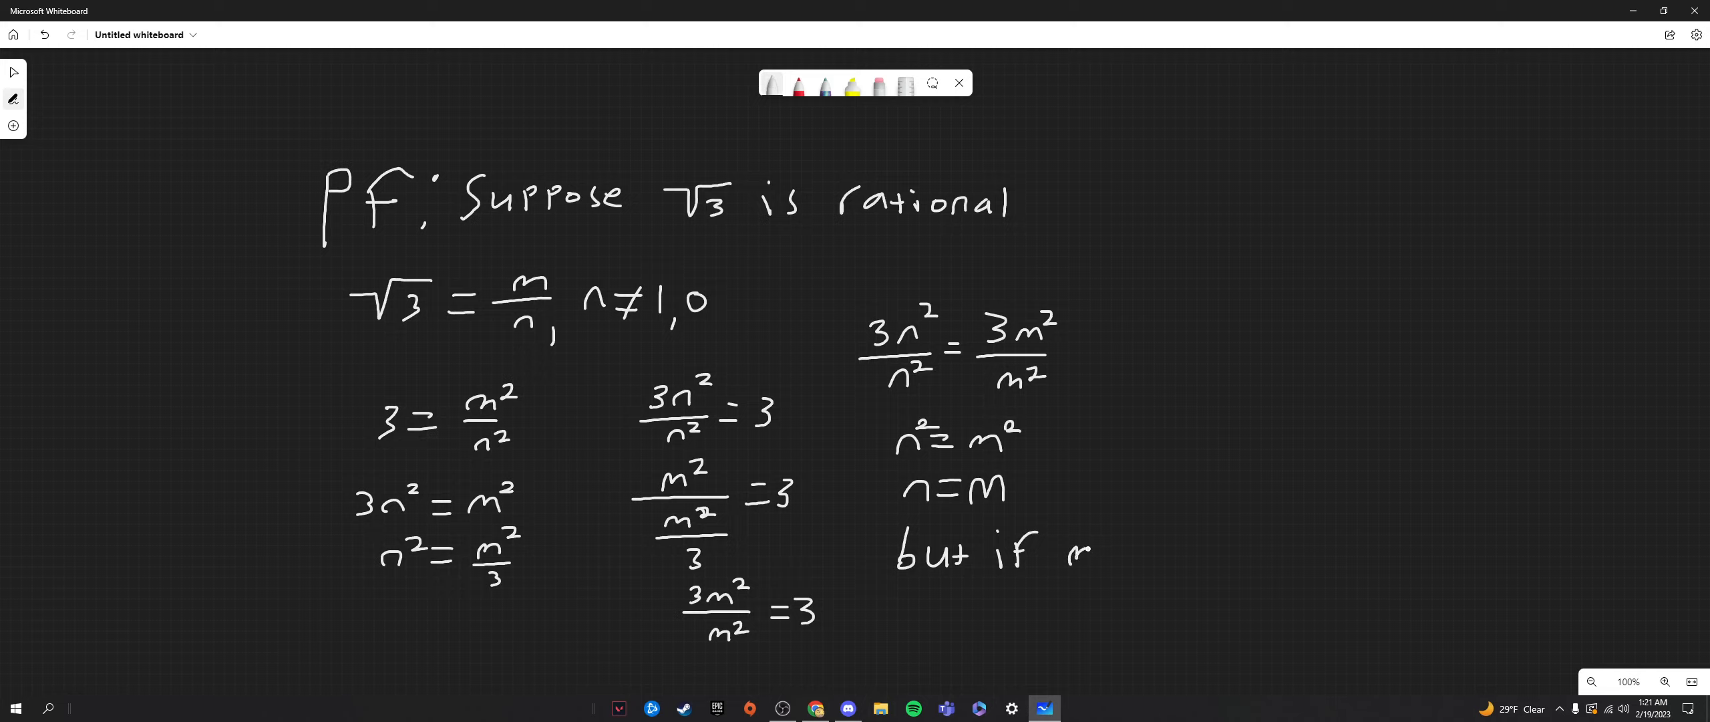
# - Write 'but if m = n, then m/n = 1', √3 ≠ 1, and q.e.d
pyautogui.moveTo(1079, 551); pyautogui.dragTo(1145, 551)
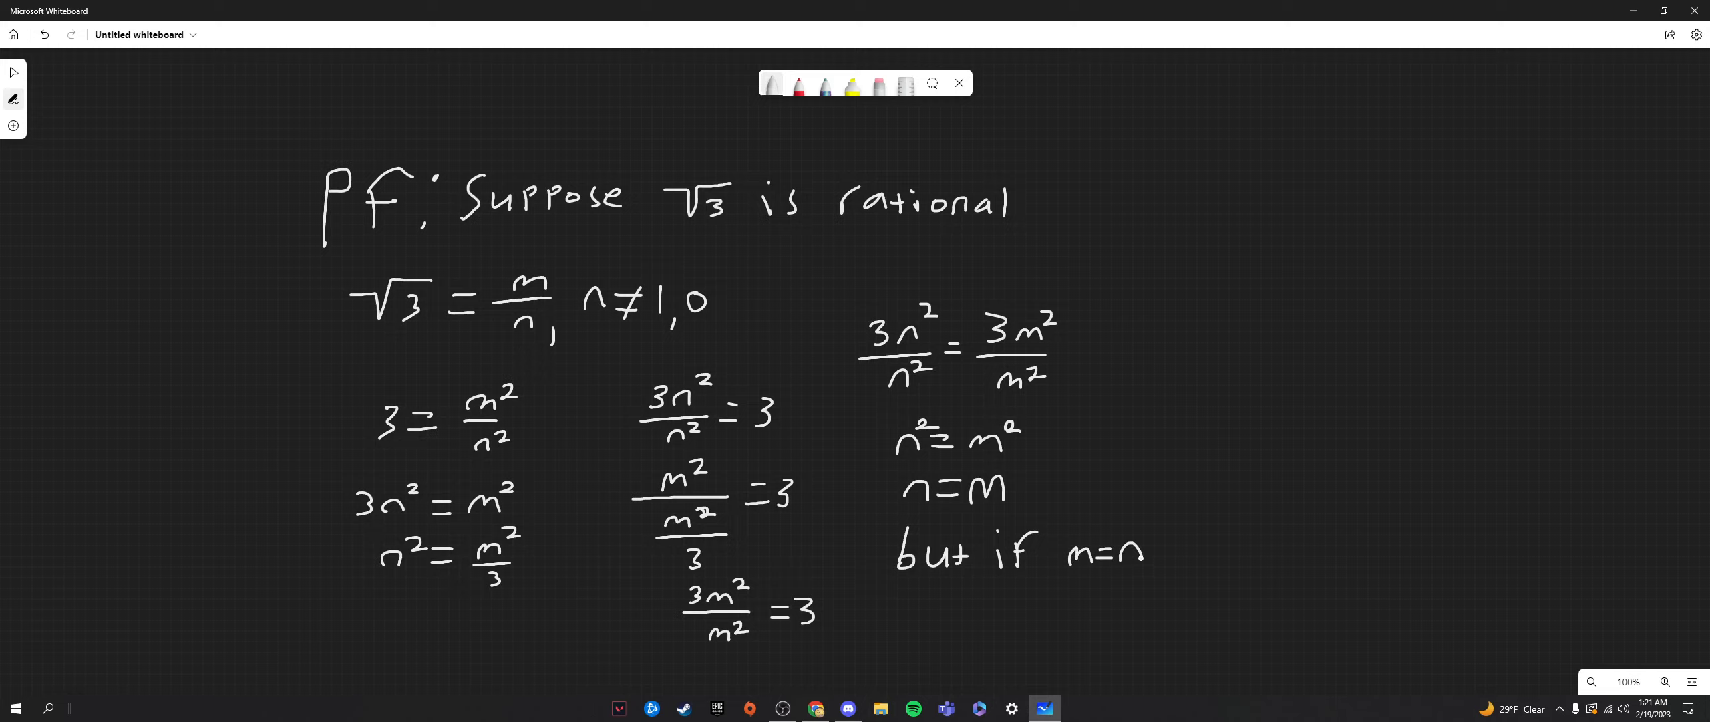
pyautogui.click(1143, 559)
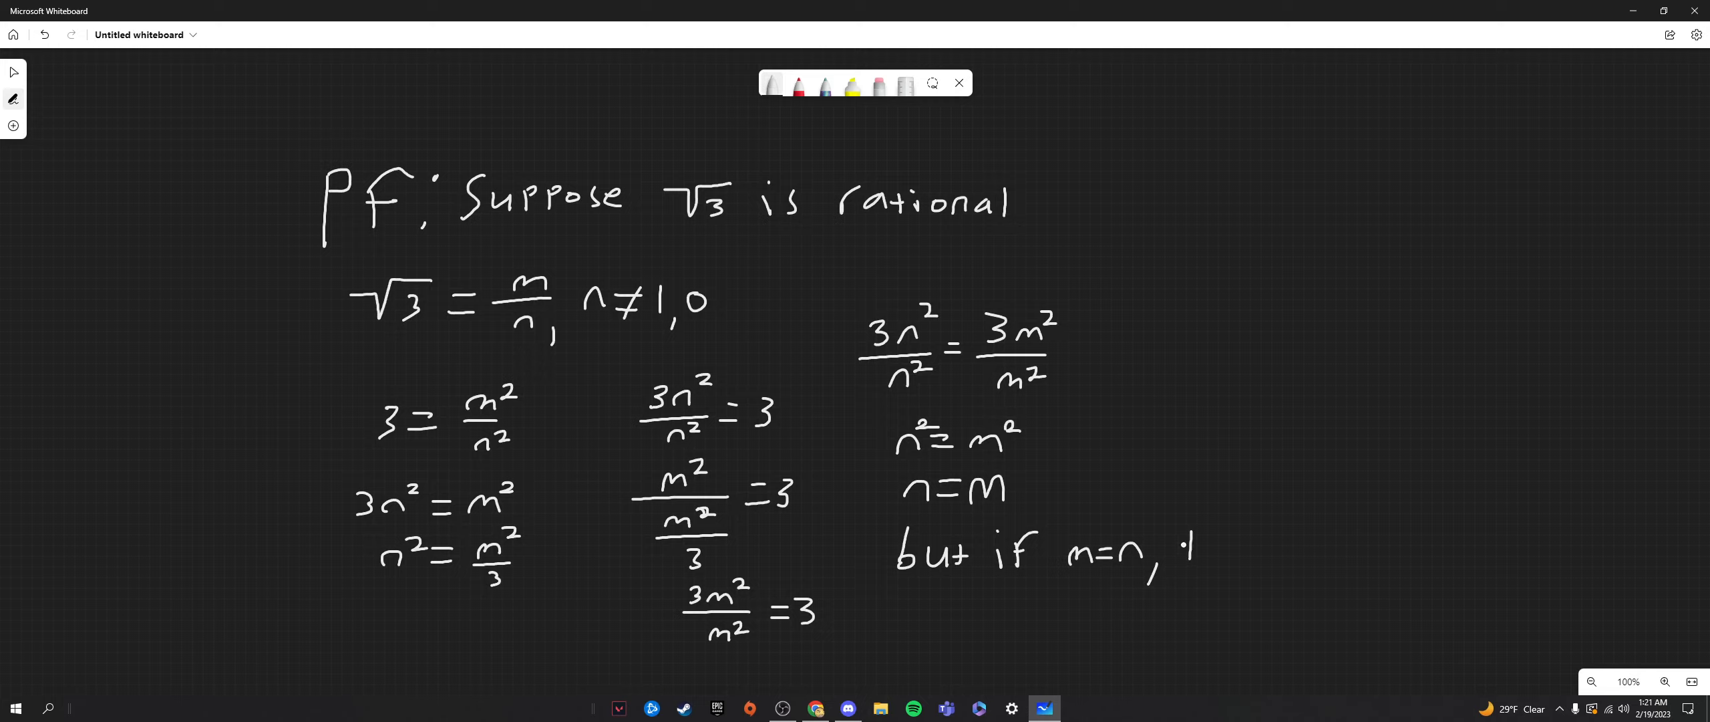
pyautogui.write('the.')
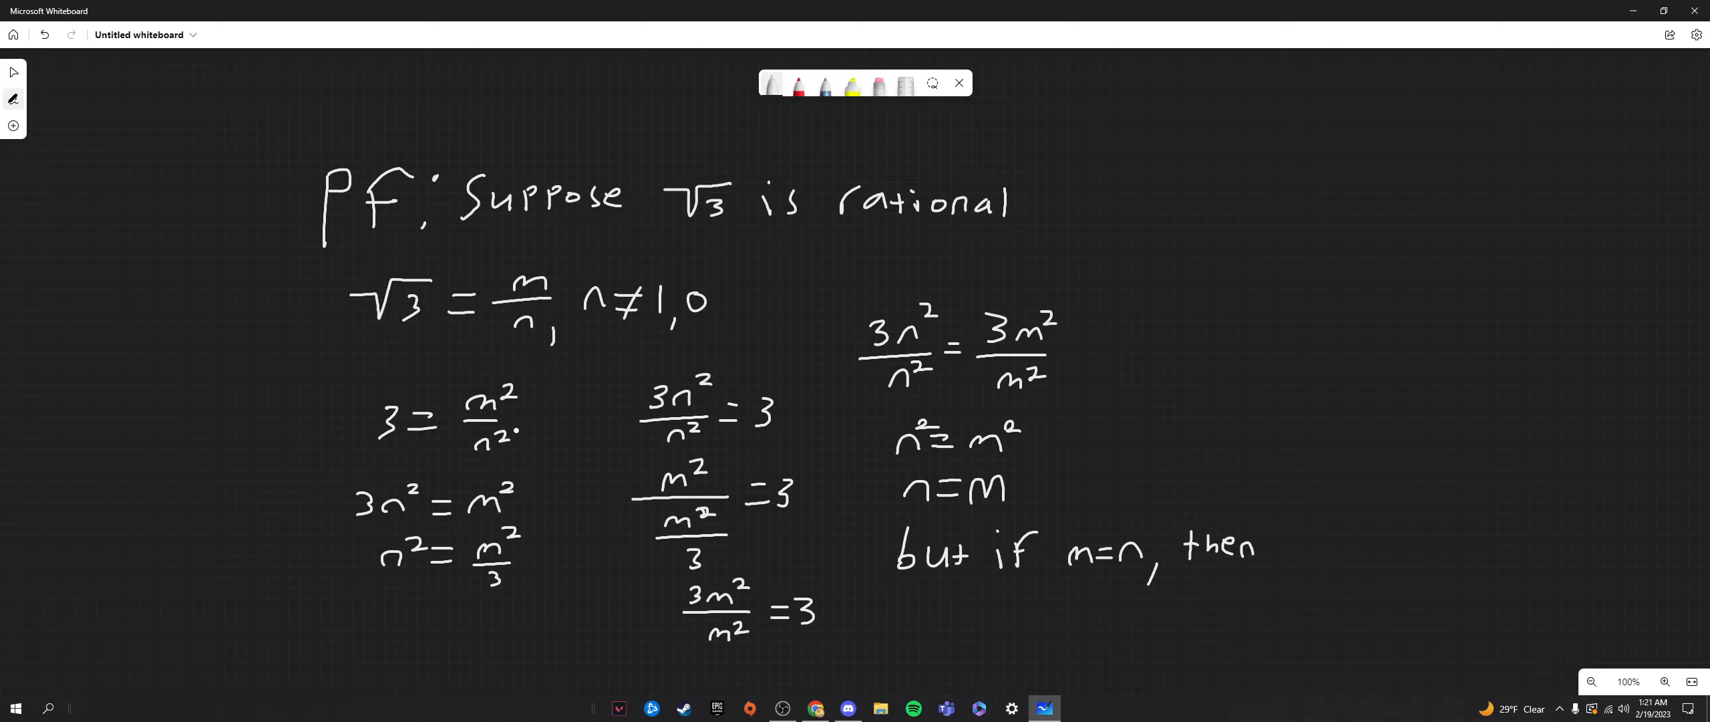
pyautogui.click(1302, 542)
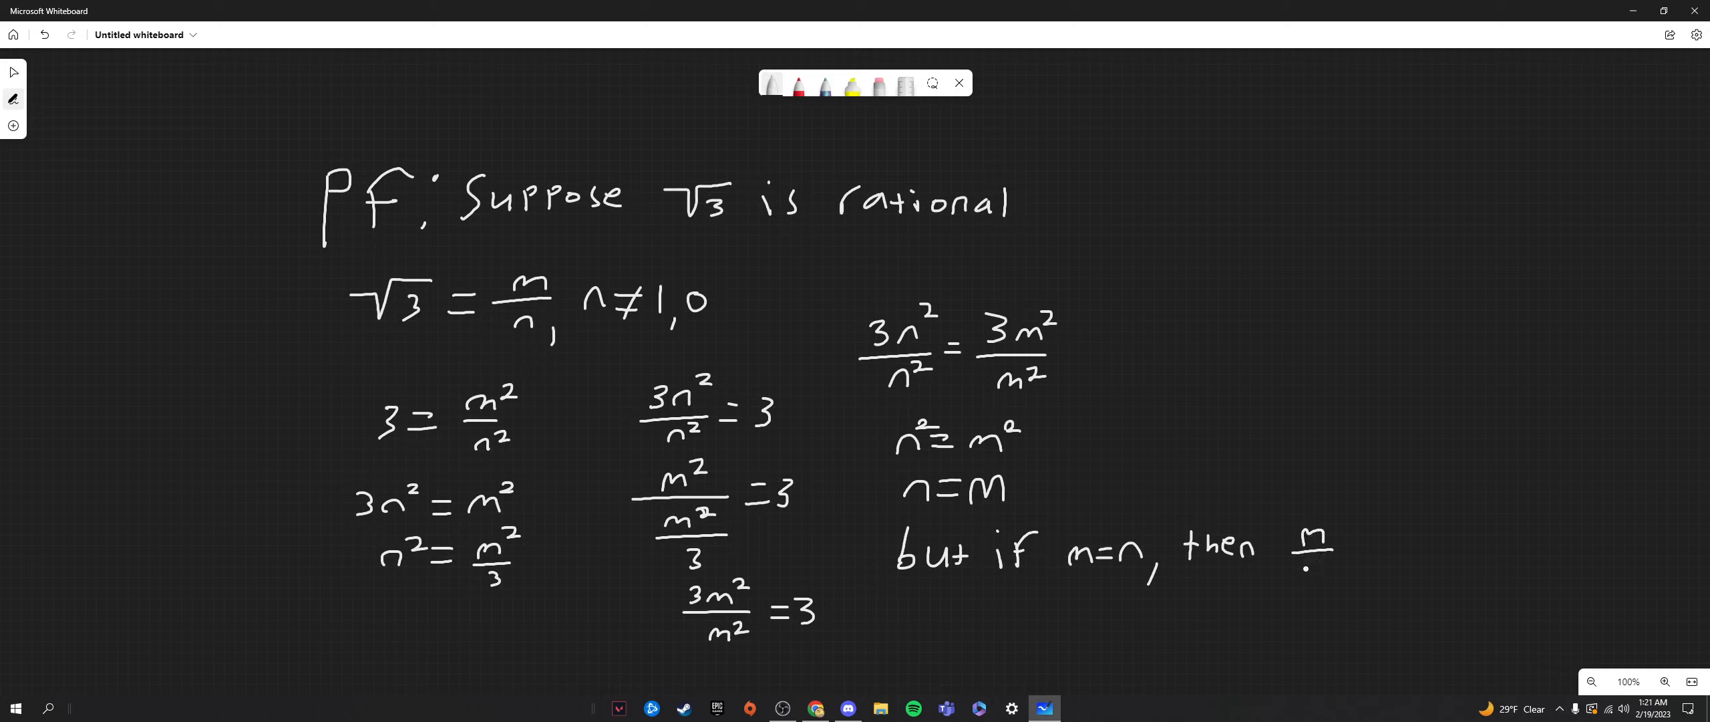
pyautogui.click(1320, 551)
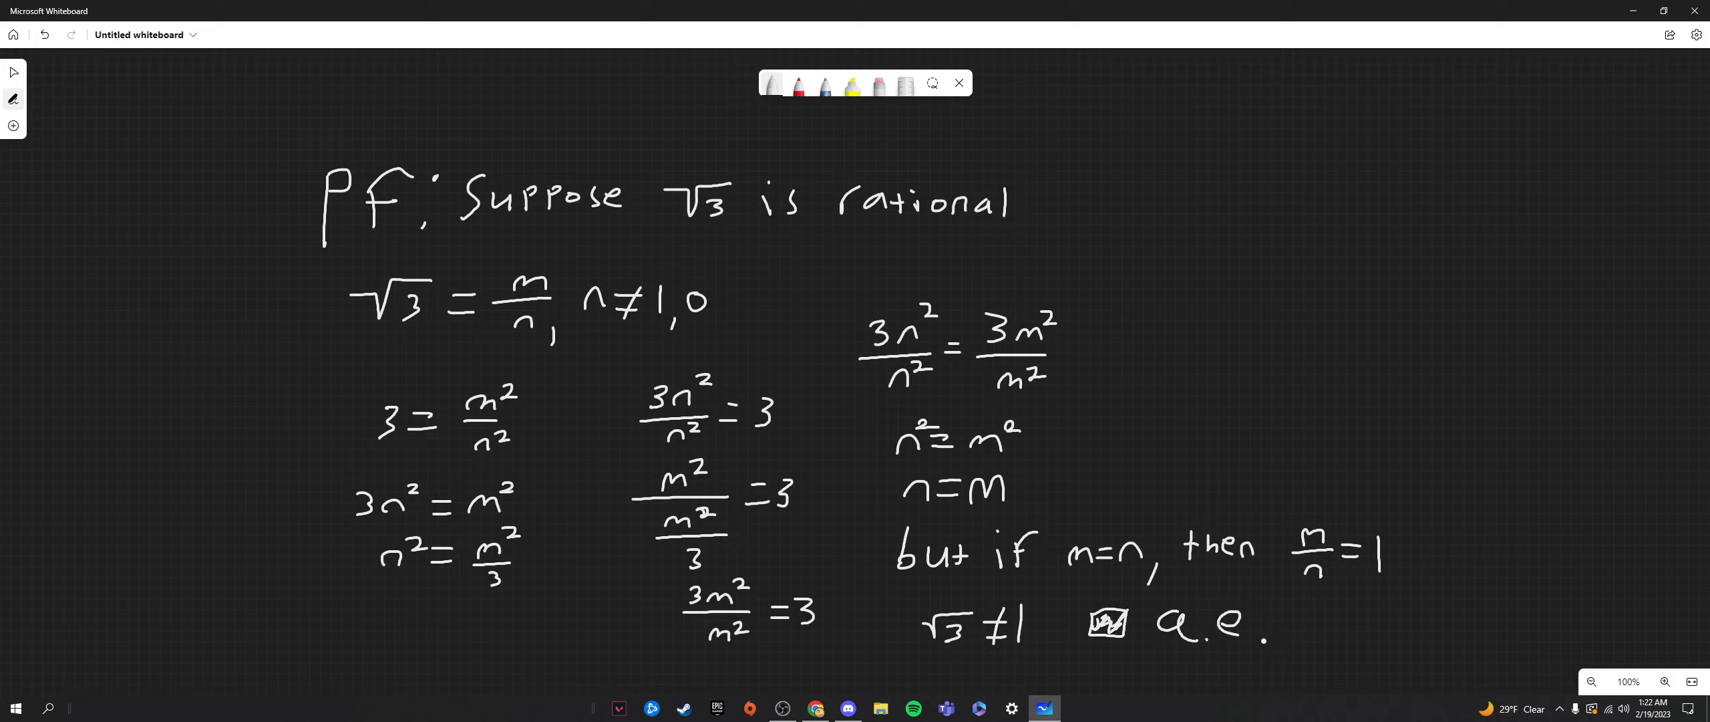
pyautogui.write('d')
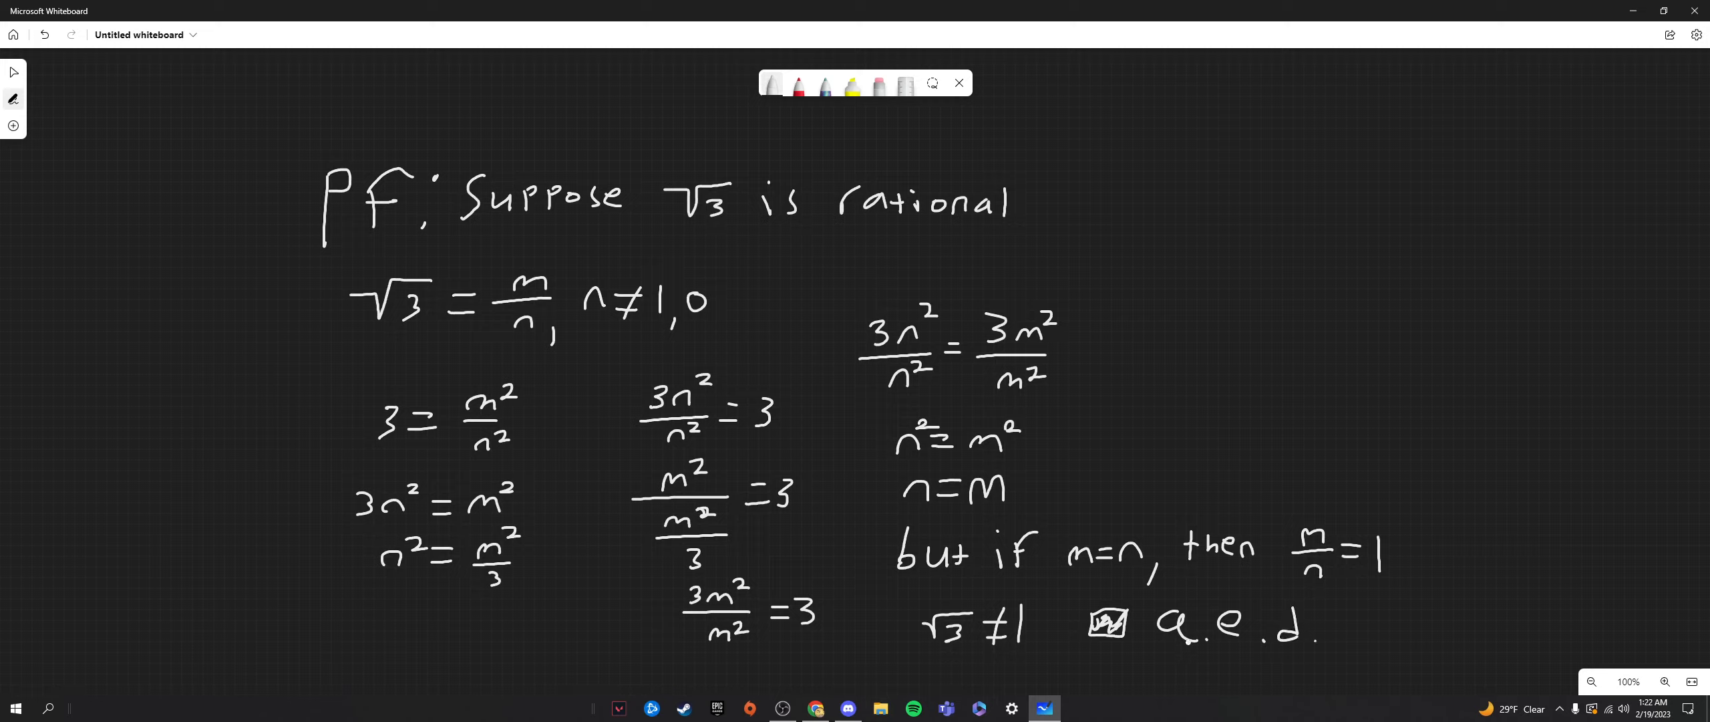